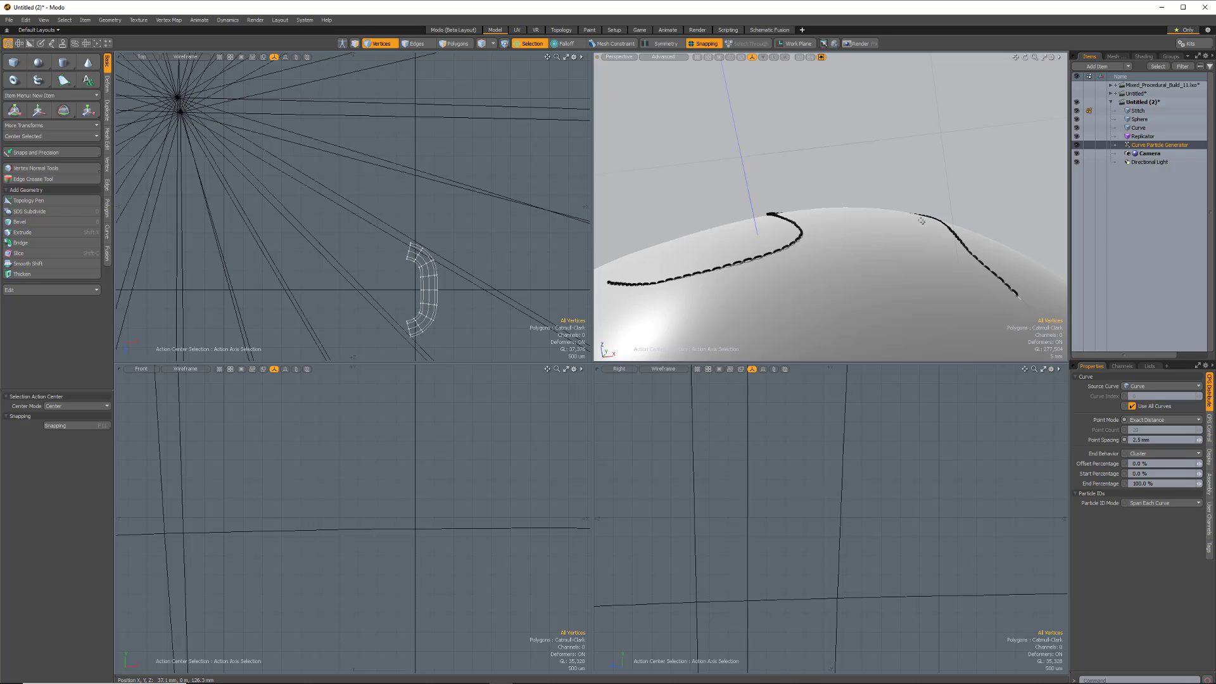
{"action": "mouse_move", "coordinate": [823, 259]}
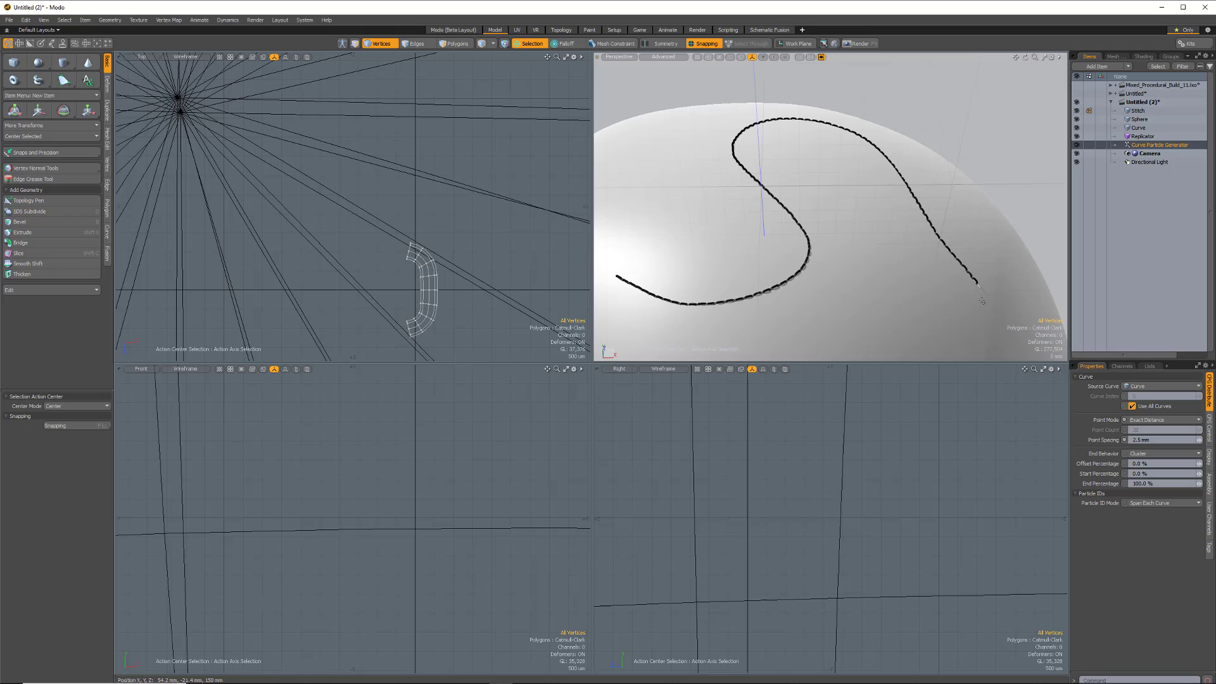
{"action": "mouse_move", "coordinate": [868, 158]}
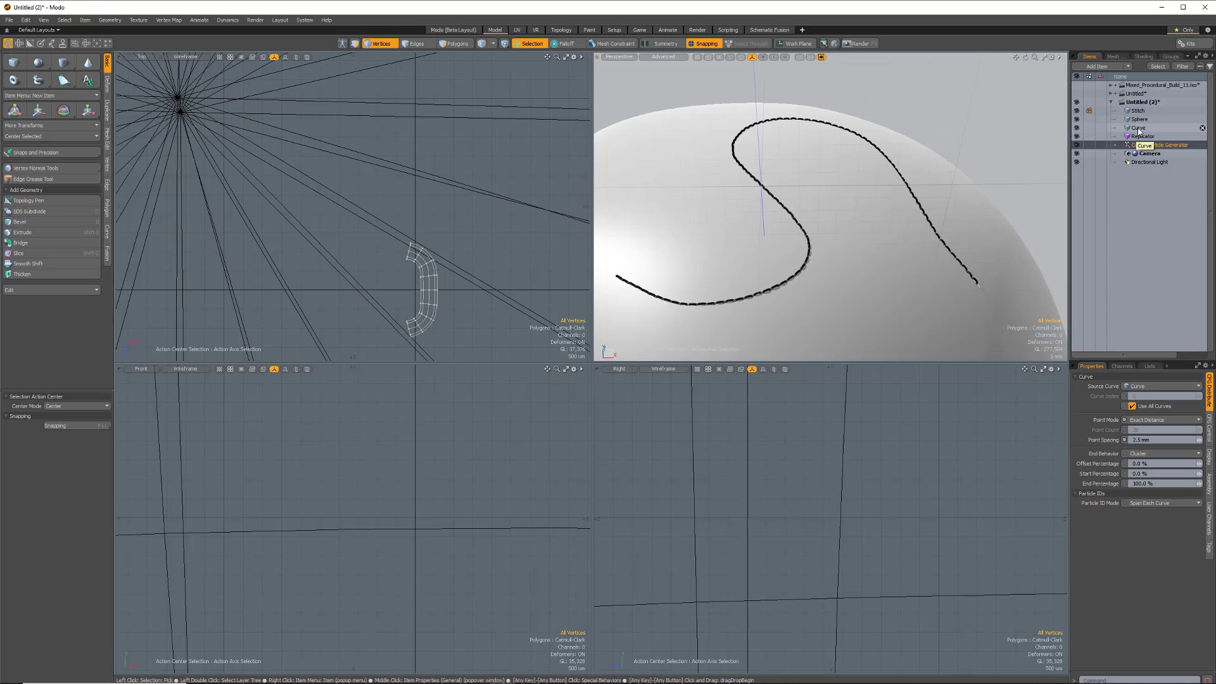
{"action": "mouse_move", "coordinate": [1140, 129]}
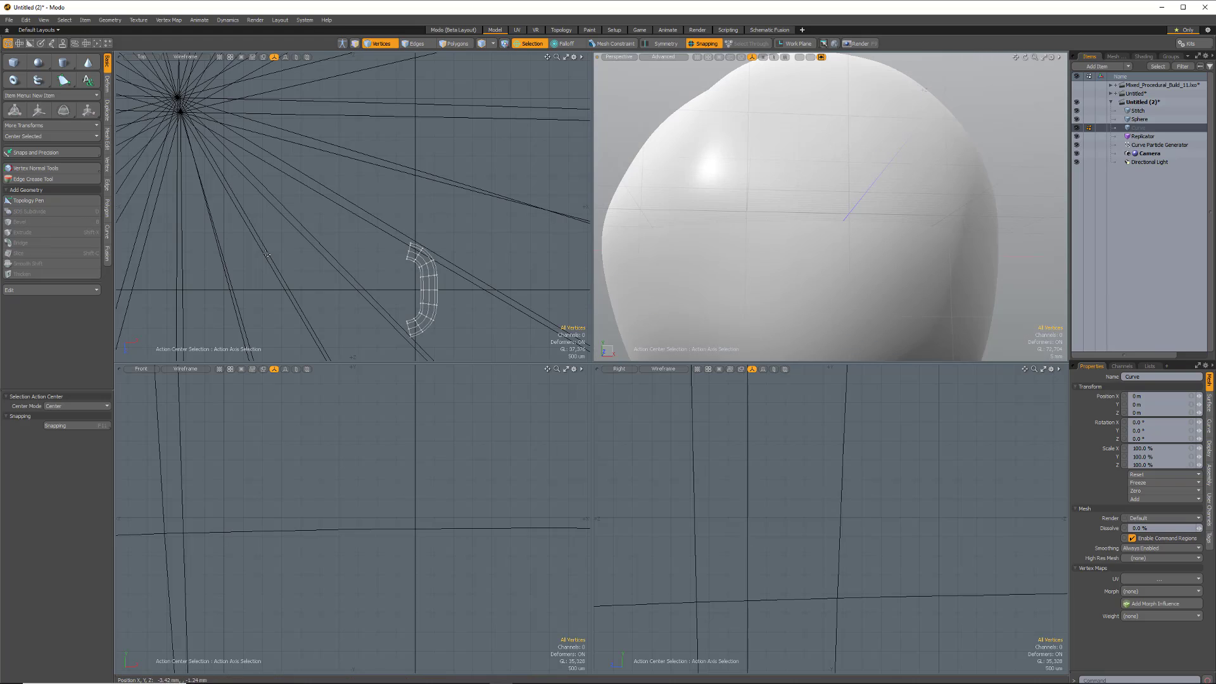
{"action": "mouse_move", "coordinate": [1158, 145]}
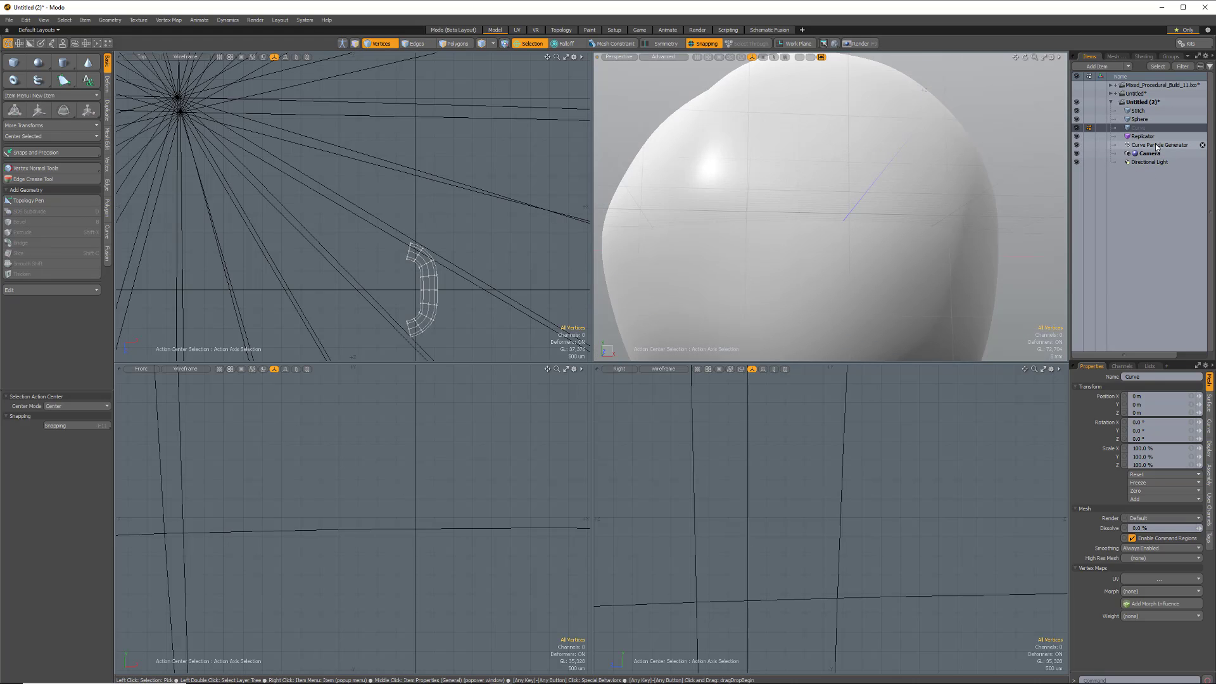
- Select and delete the old Curve Particle Generator from the Items list
{"action": "left_click", "coordinate": [1140, 137]}
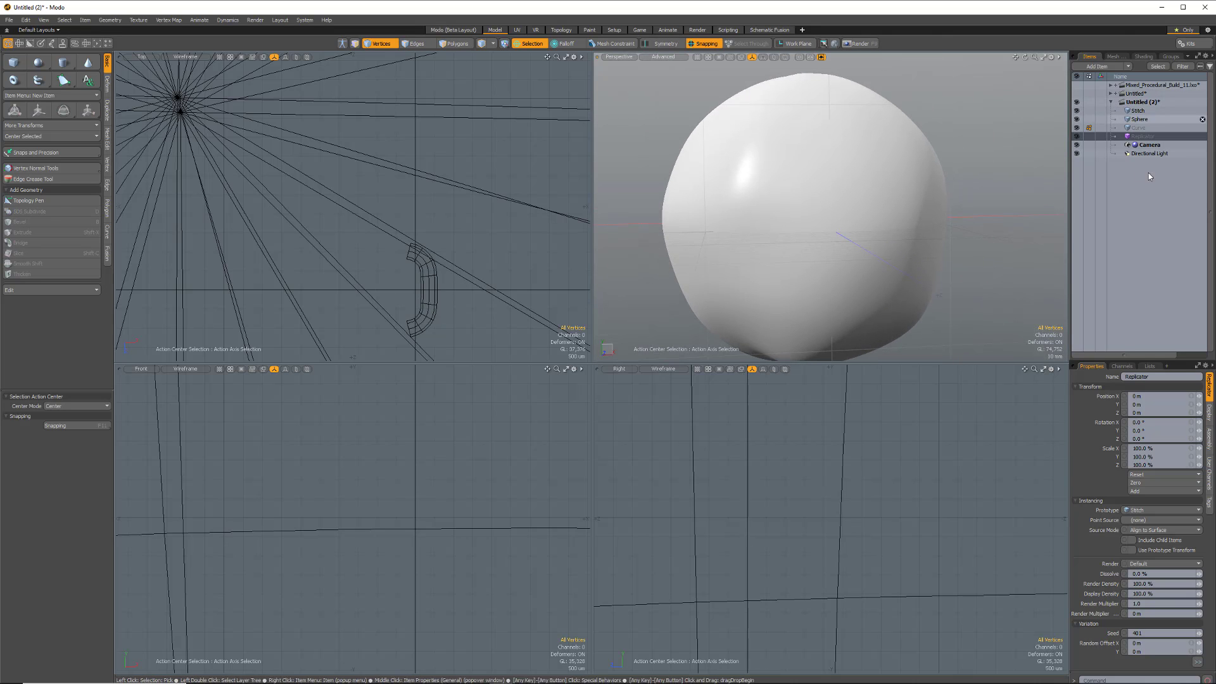
- Add a Curve Particle Generator and set its Source Curve to the sketched Curve
{"action": "left_click", "coordinate": [1101, 66]}
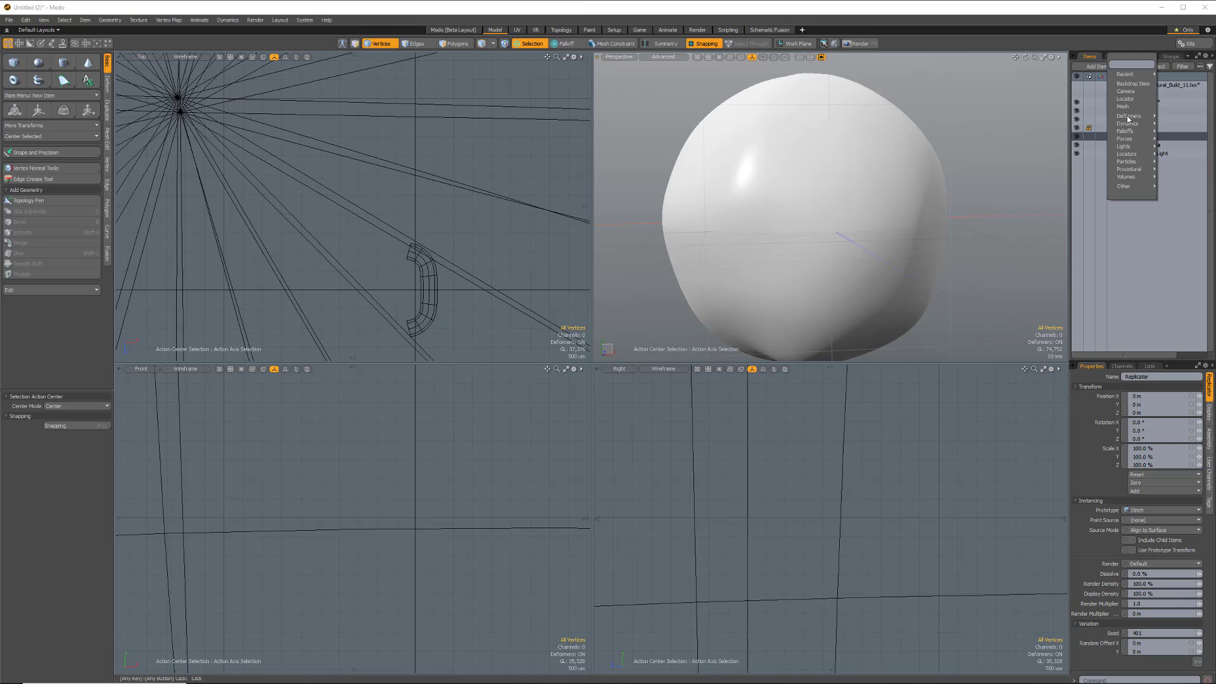
{"action": "mouse_move", "coordinate": [1127, 161]}
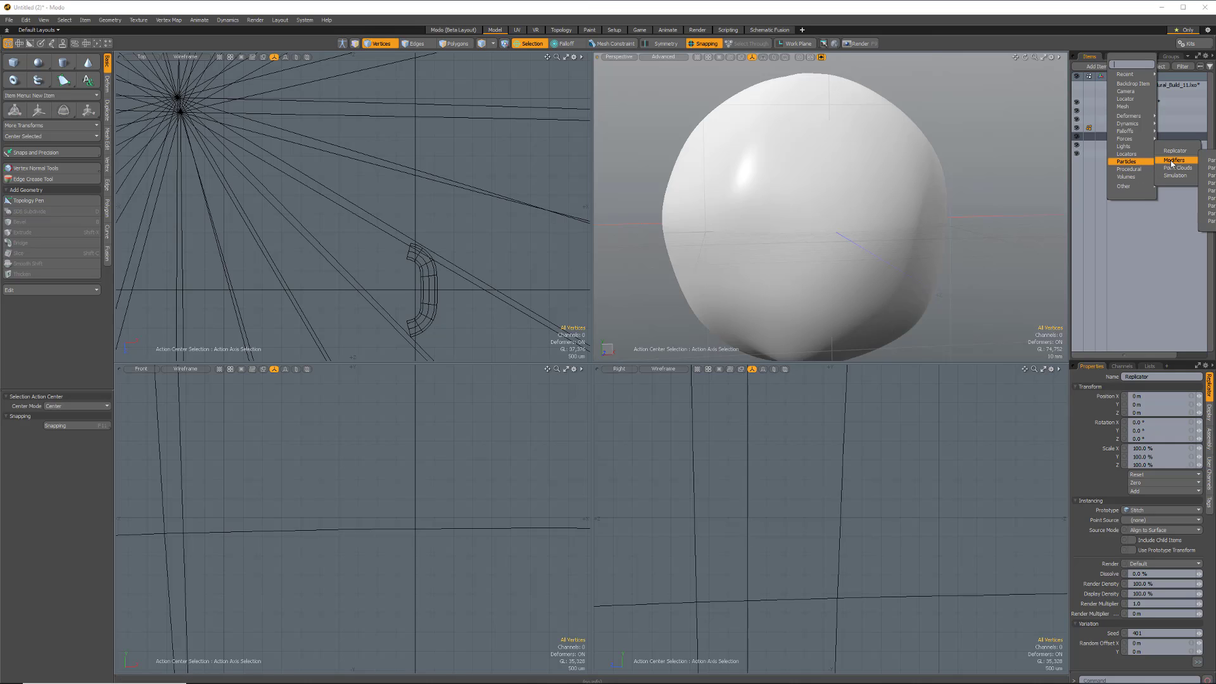
{"action": "mouse_move", "coordinate": [1178, 167]}
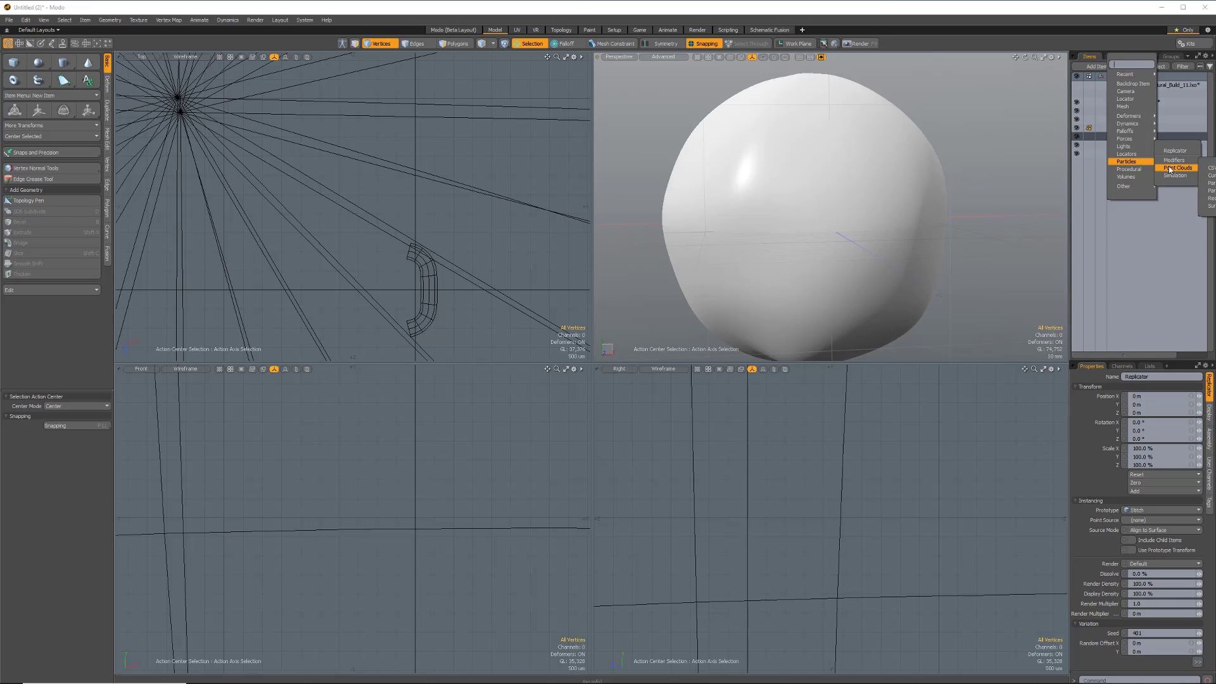
{"action": "mouse_move", "coordinate": [1175, 160]}
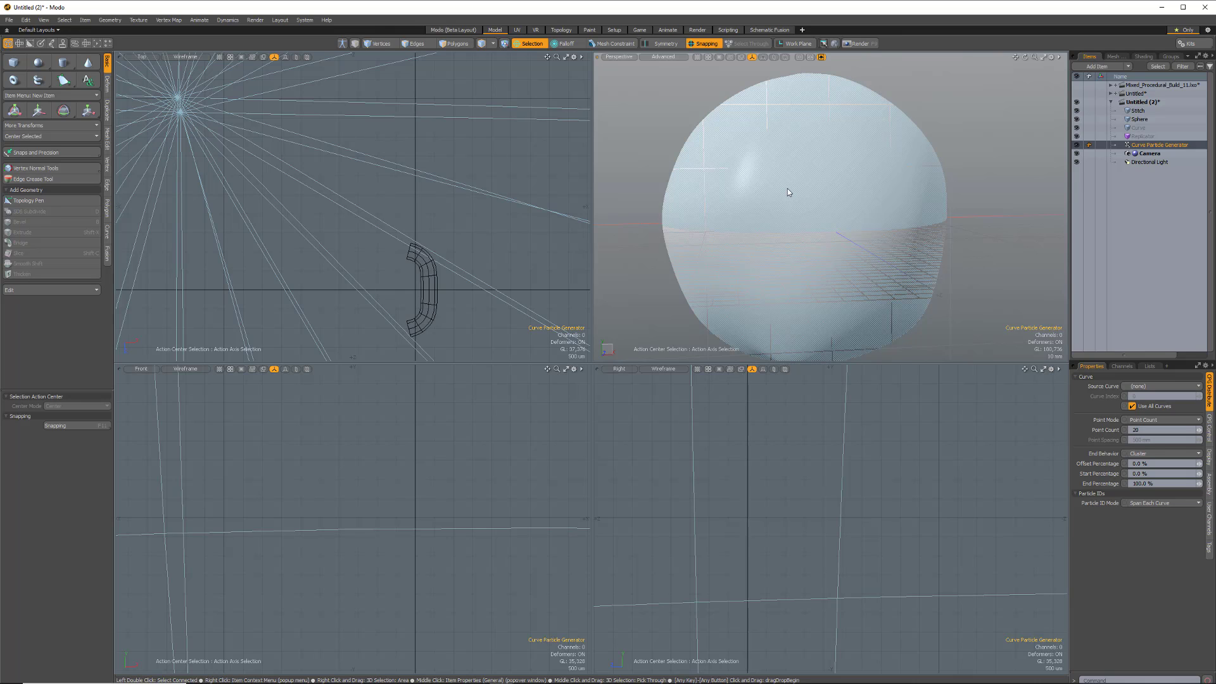
{"action": "mouse_move", "coordinate": [796, 183]}
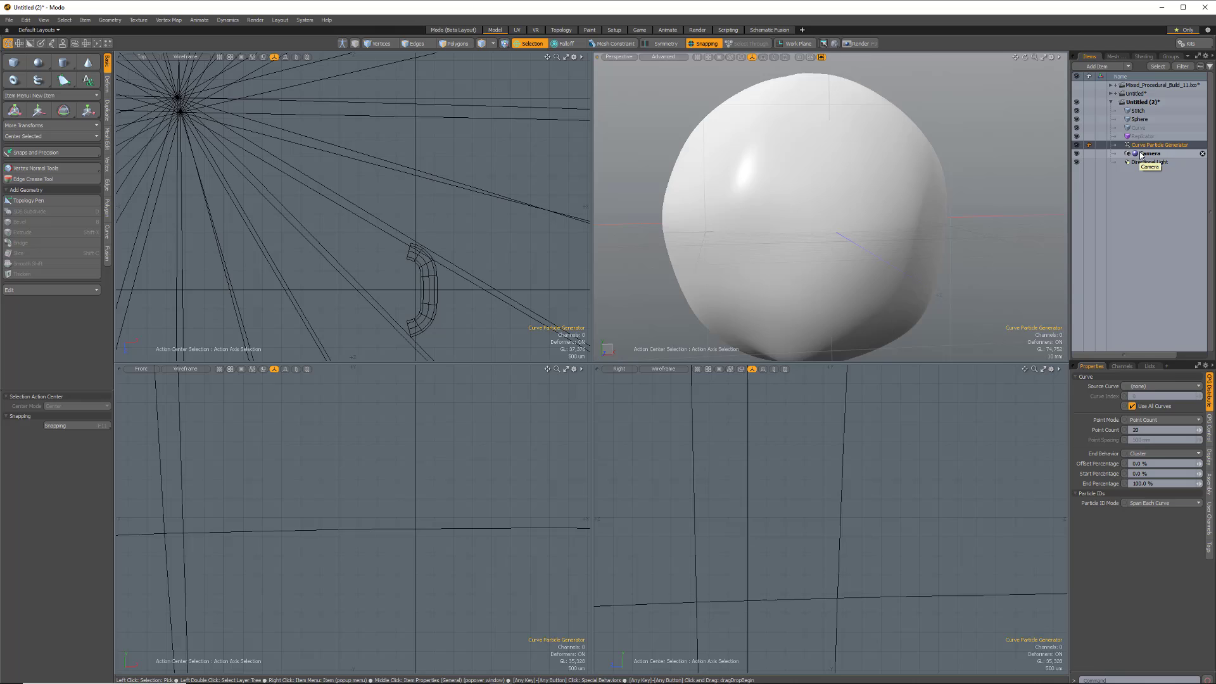
{"action": "mouse_move", "coordinate": [1161, 180]}
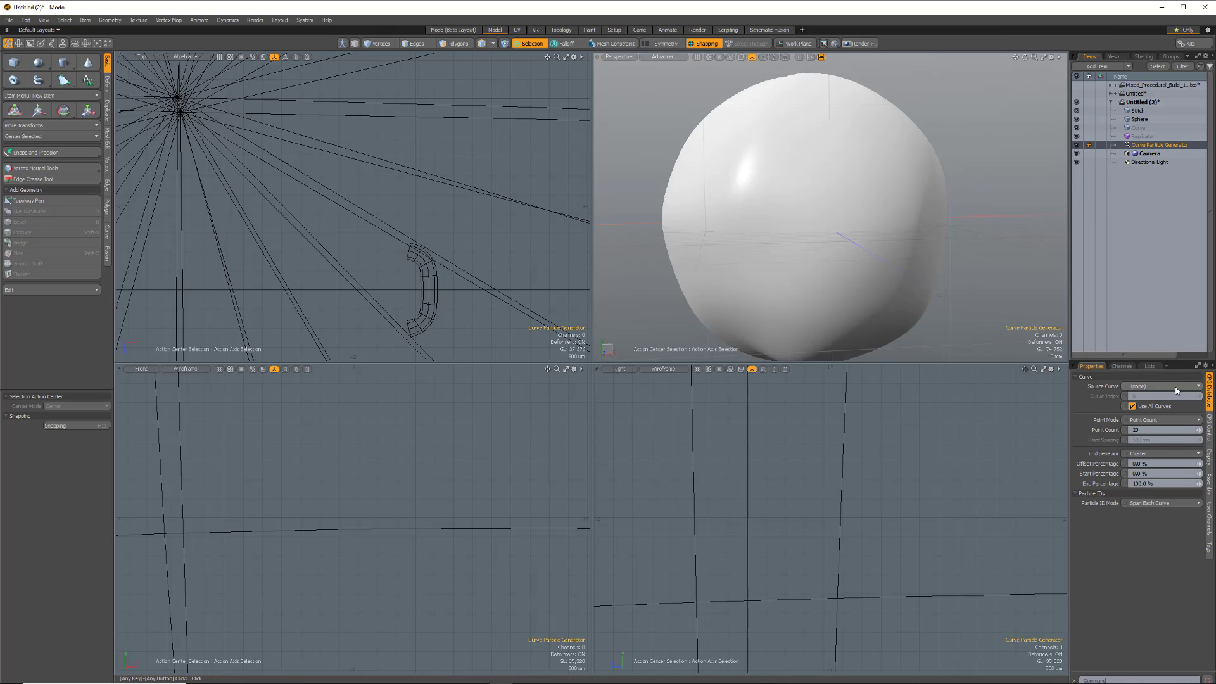
{"action": "mouse_move", "coordinate": [1158, 389]}
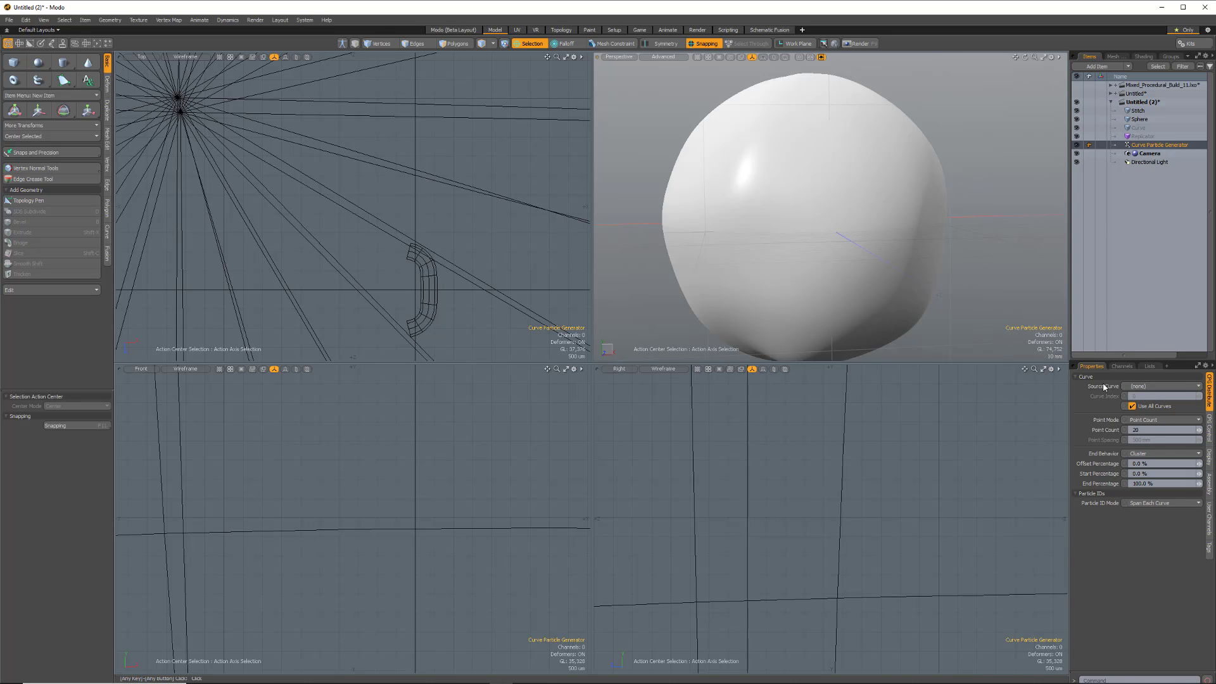
{"action": "left_click", "coordinate": [1161, 385]}
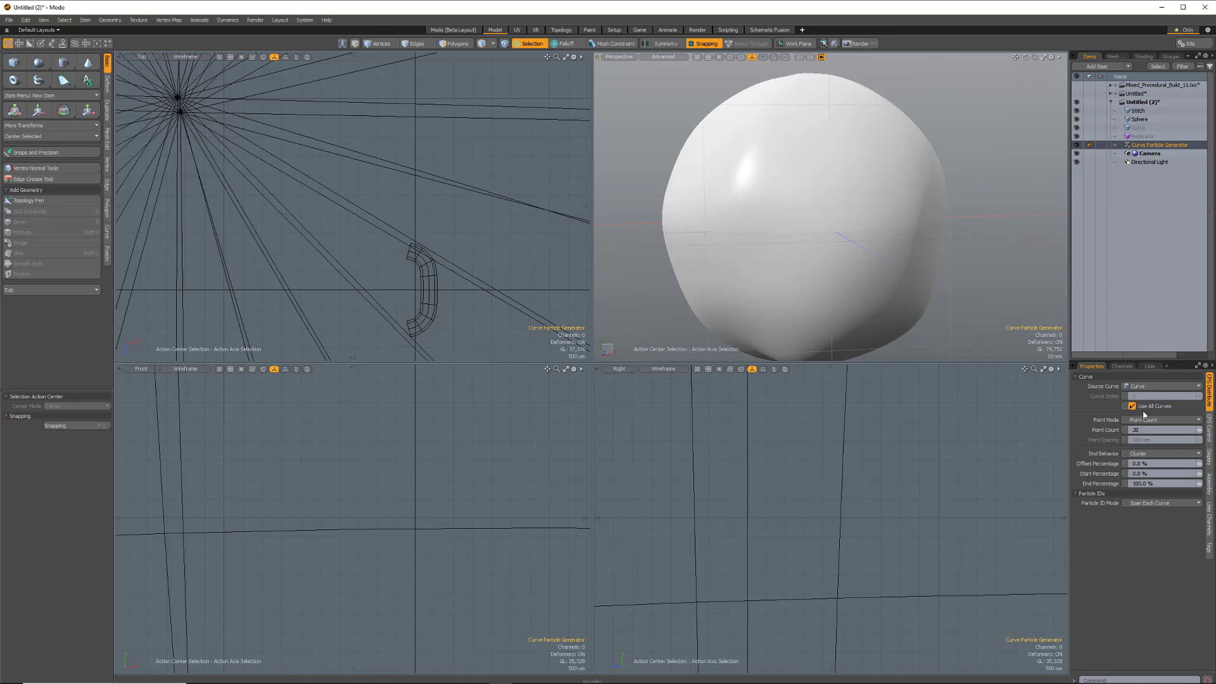
{"action": "left_click", "coordinate": [1133, 405]}
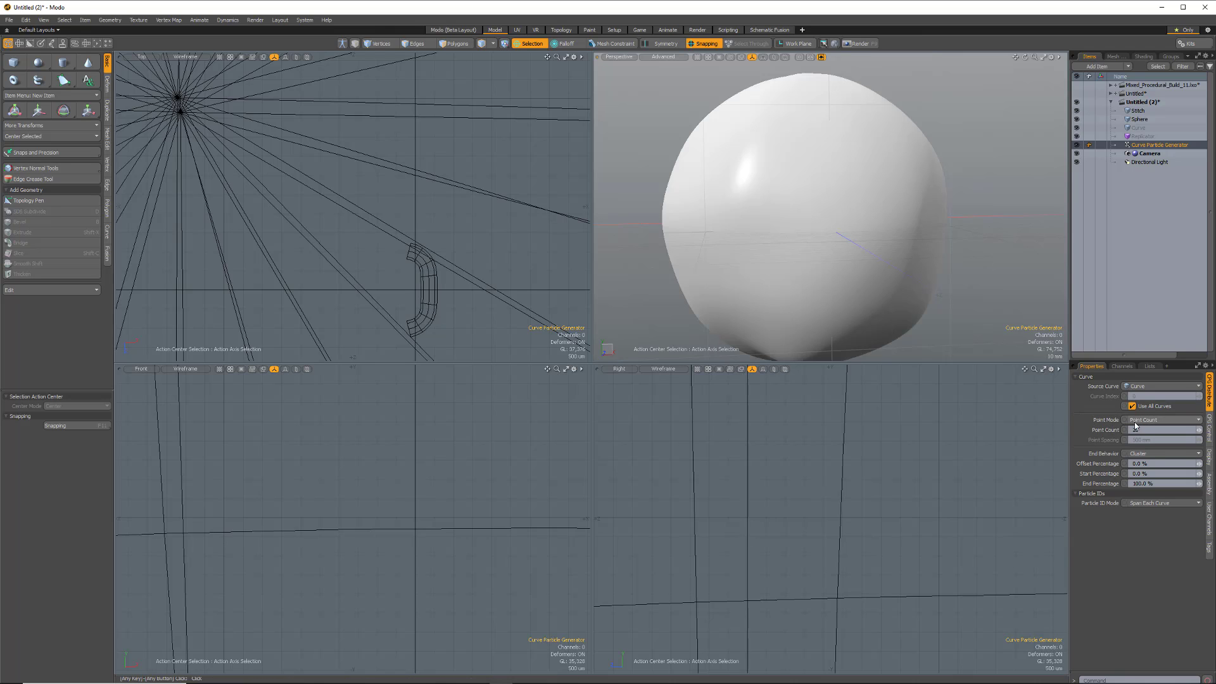
- Set the generator's Point Mode to Exact Distance with 2.5 mm point spacing
{"action": "left_click", "coordinate": [1161, 419]}
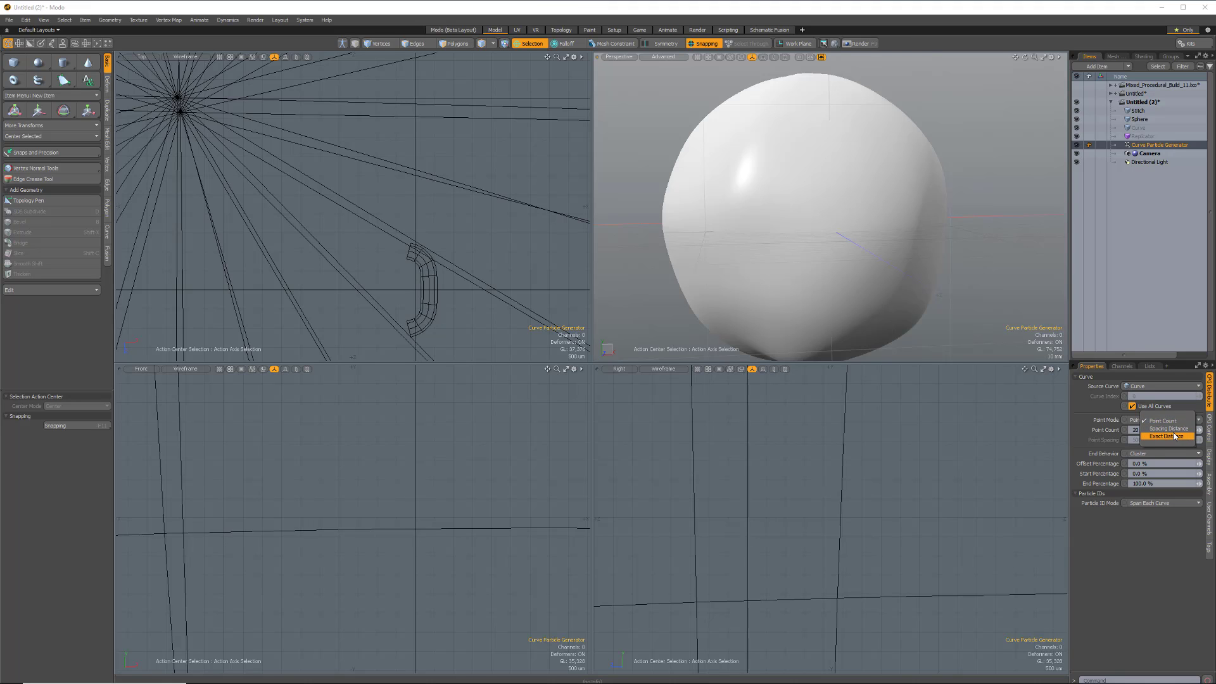
{"action": "mouse_move", "coordinate": [1169, 436]}
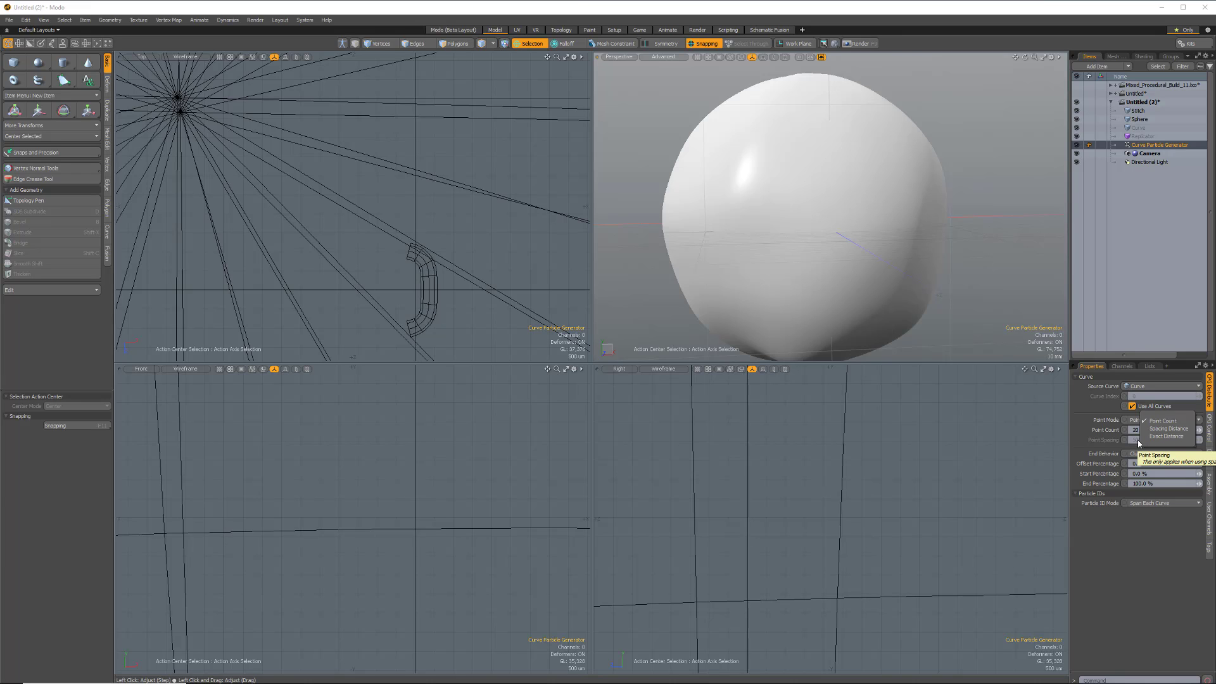
{"action": "left_click", "coordinate": [1168, 436]}
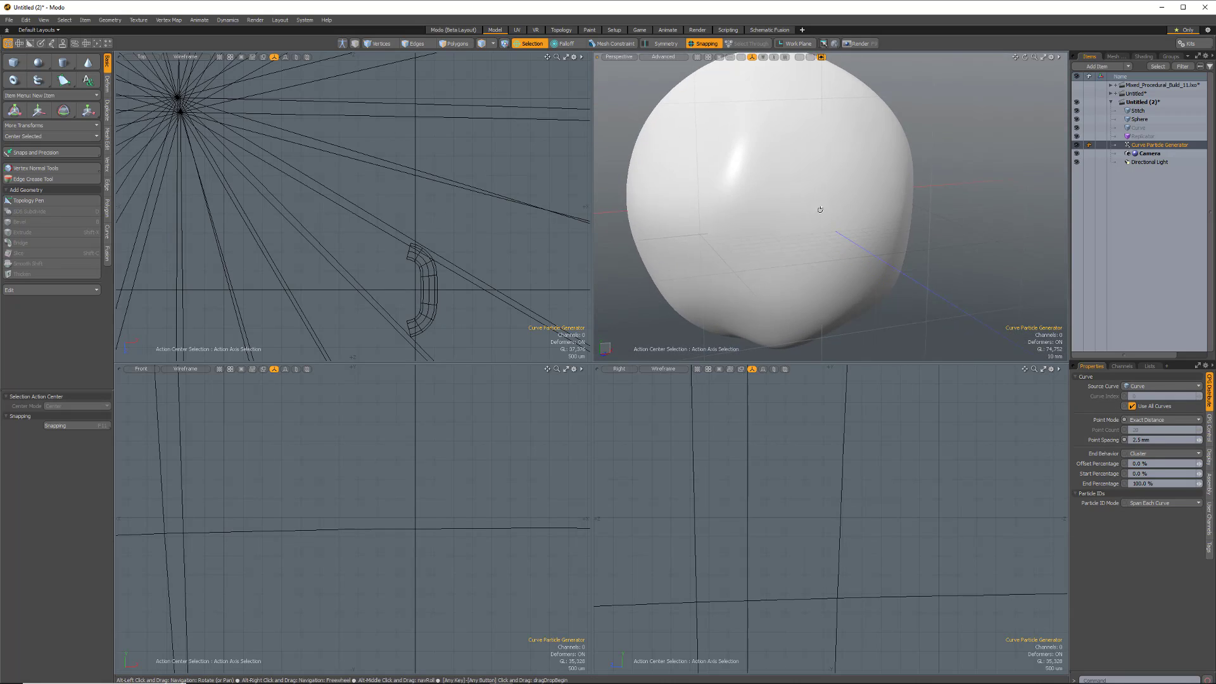
- Set the Replicator's Point Source to the Curve Particle Generator
{"action": "left_click_drag", "start_coordinate": [815, 201], "coordinate": [807, 225]}
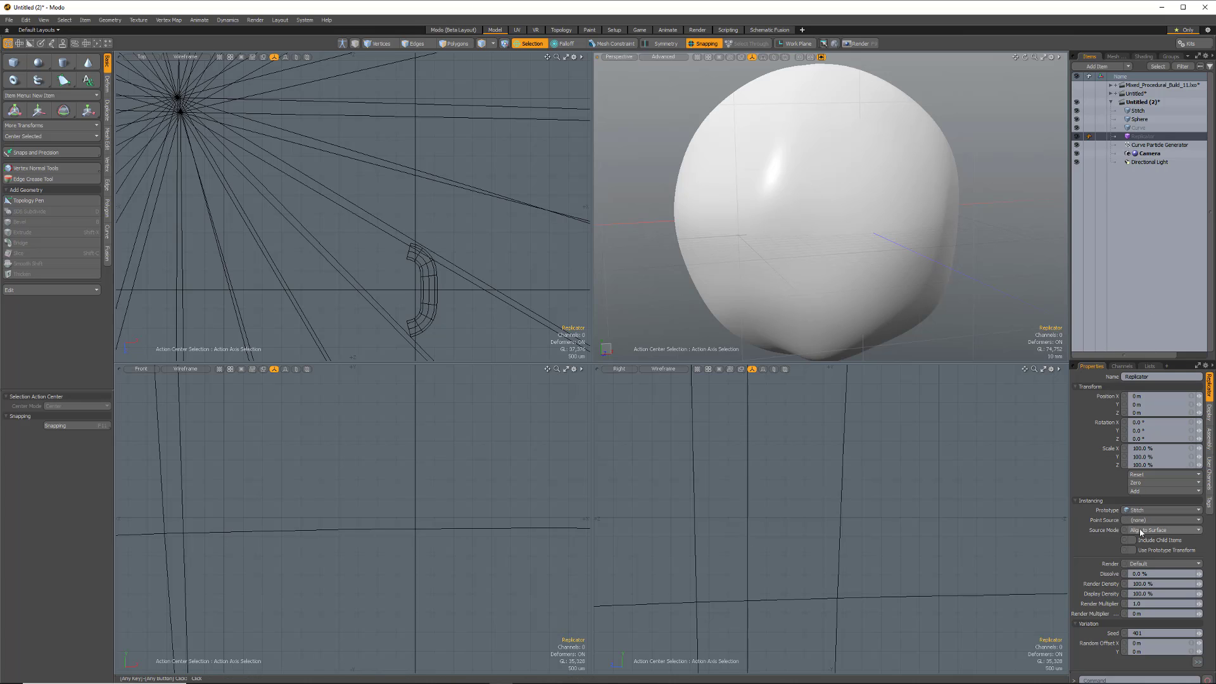
{"action": "left_click", "coordinate": [1159, 520]}
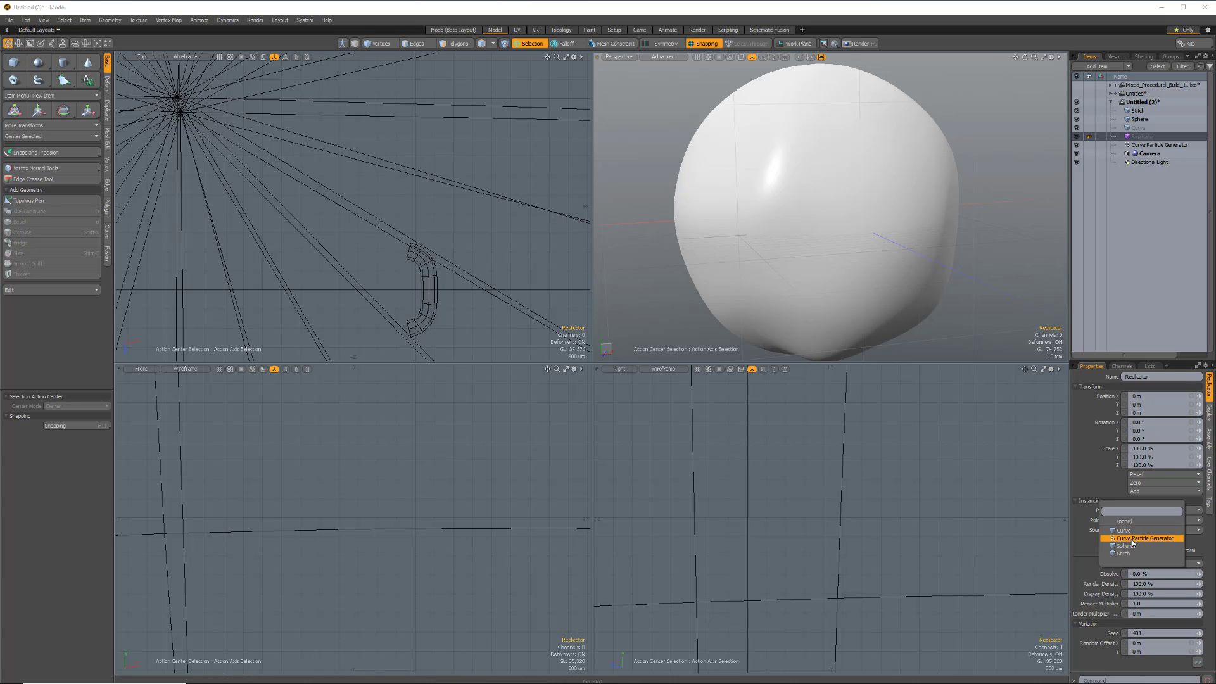
{"action": "left_click", "coordinate": [1136, 552]}
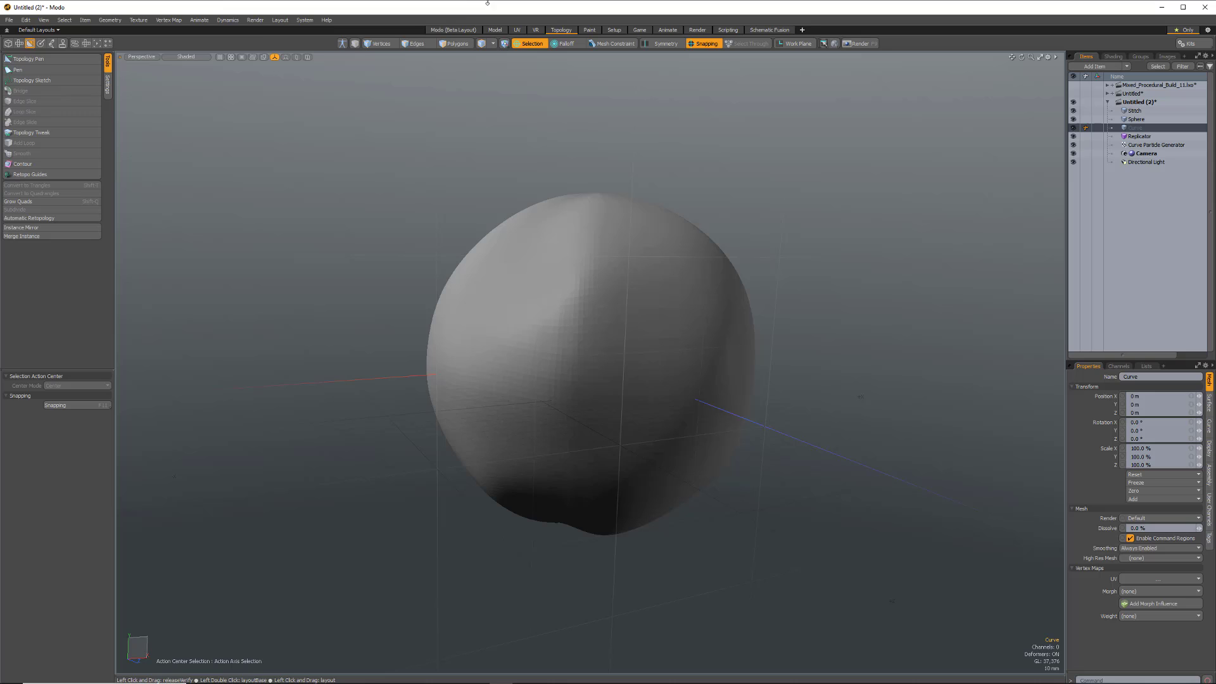
- Switch to the Topology layout and lower the Topology Sketch precision
{"action": "left_click", "coordinate": [28, 79]}
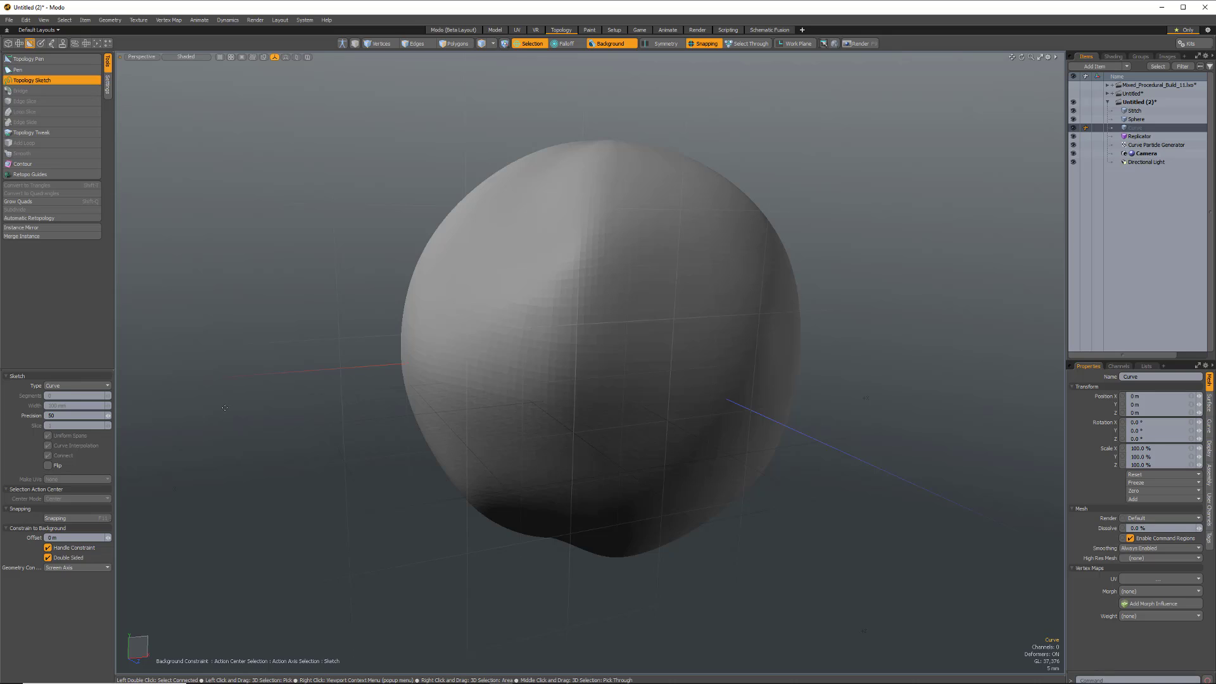
{"action": "mouse_move", "coordinate": [136, 394]}
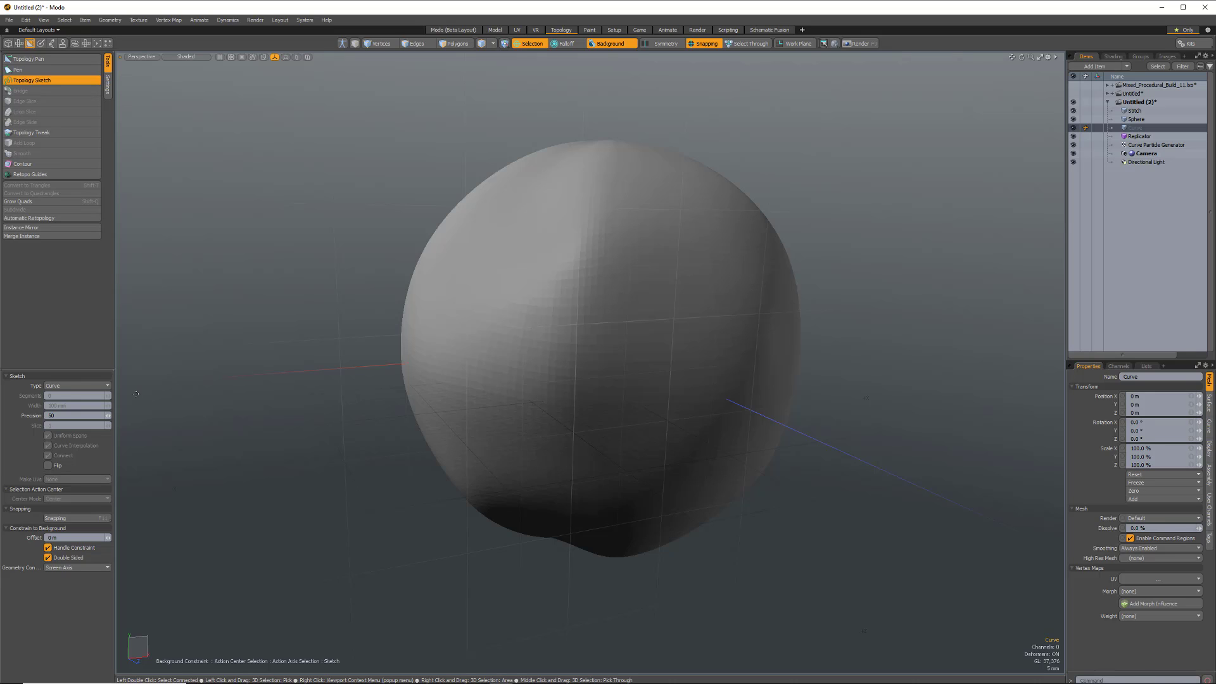
{"action": "left_click", "coordinate": [74, 415]}
{"action": "type", "text": "20"}
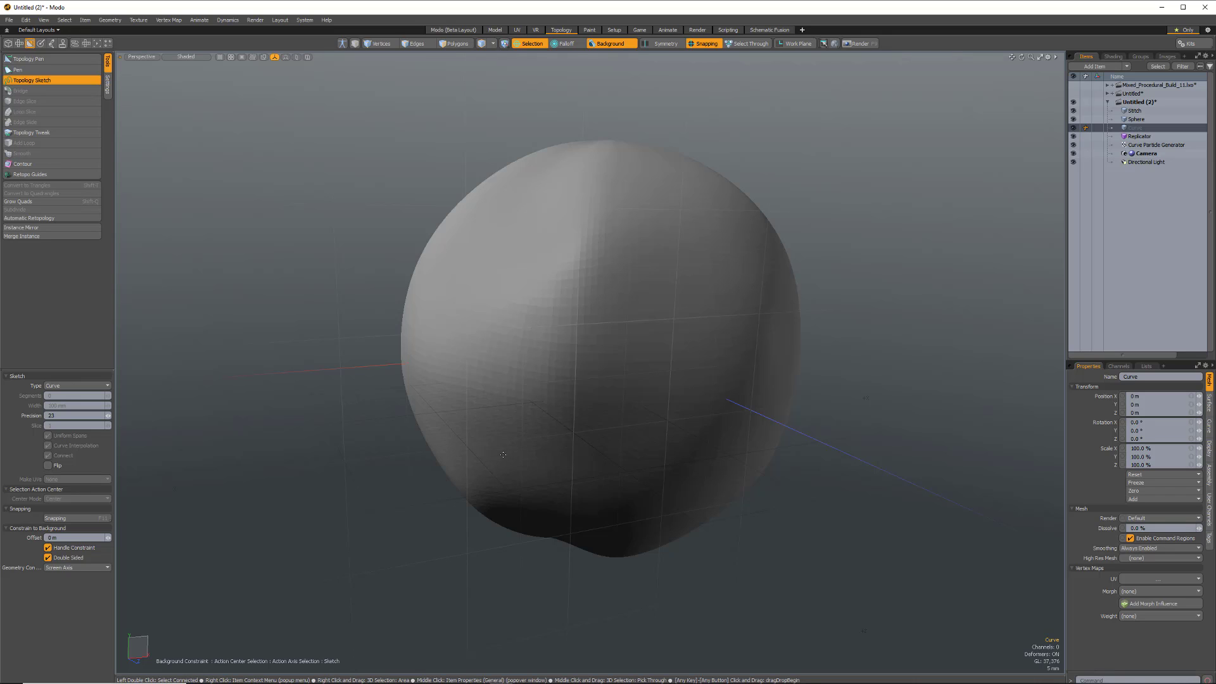
- Sketch several freehand curves over the lower, left, middle and top of the lumpy sphere
{"action": "left_click_drag", "start_coordinate": [504, 453], "coordinate": [570, 427]}
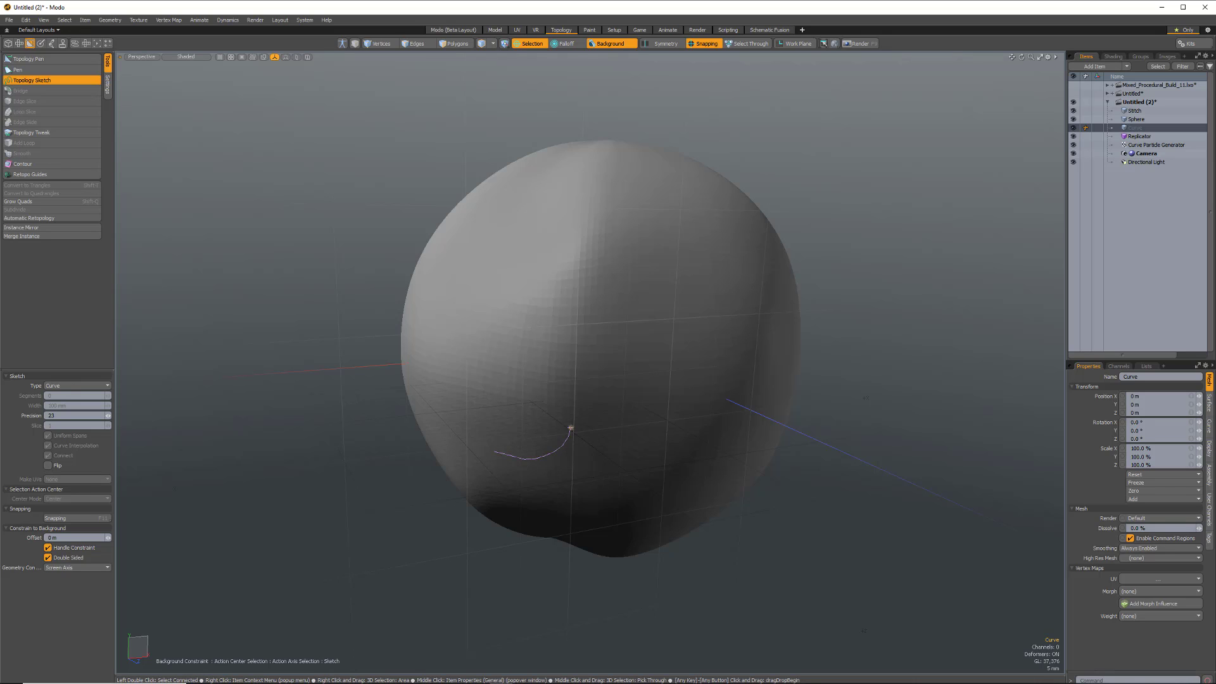
{"action": "left_click_drag", "start_coordinate": [570, 430], "coordinate": [646, 341]}
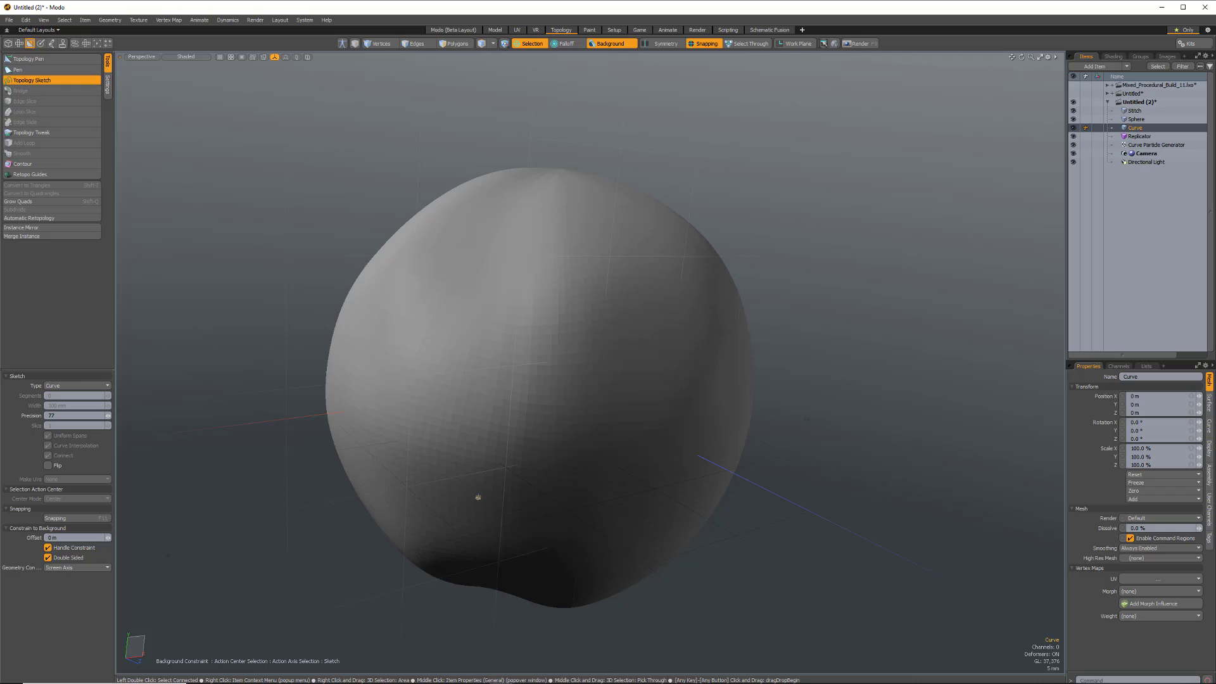
{"action": "left_click_drag", "start_coordinate": [478, 497], "coordinate": [559, 339]}
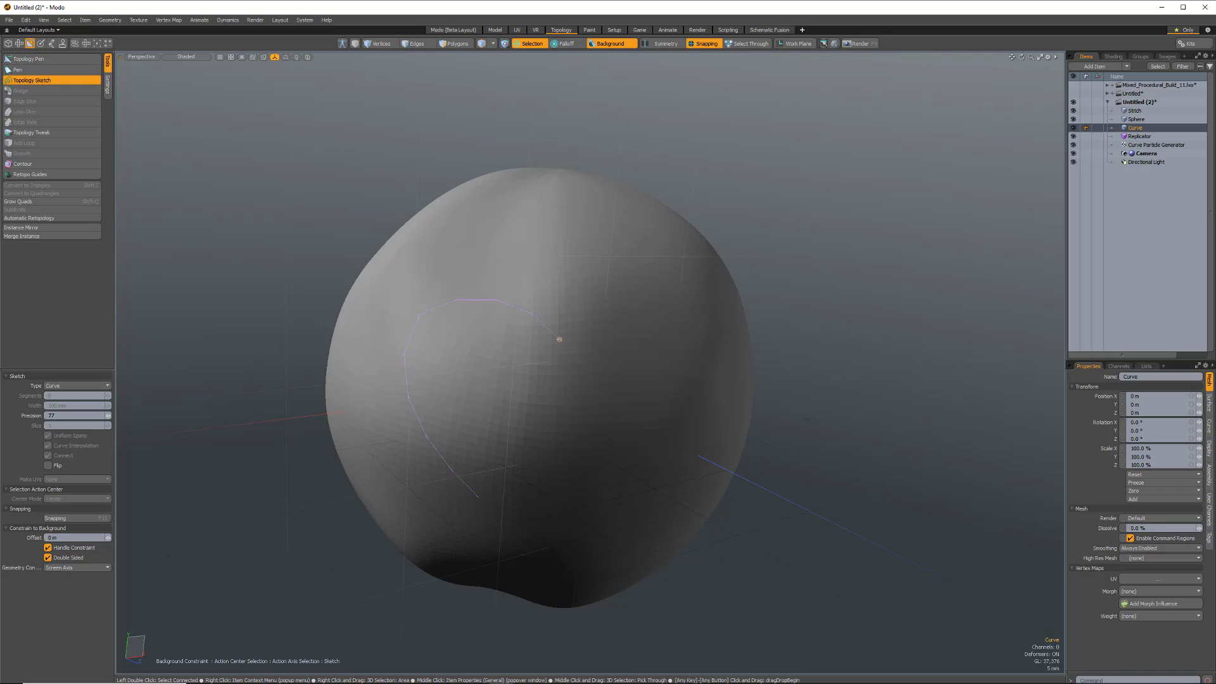
{"action": "left_click_drag", "start_coordinate": [559, 339], "coordinate": [672, 283]}
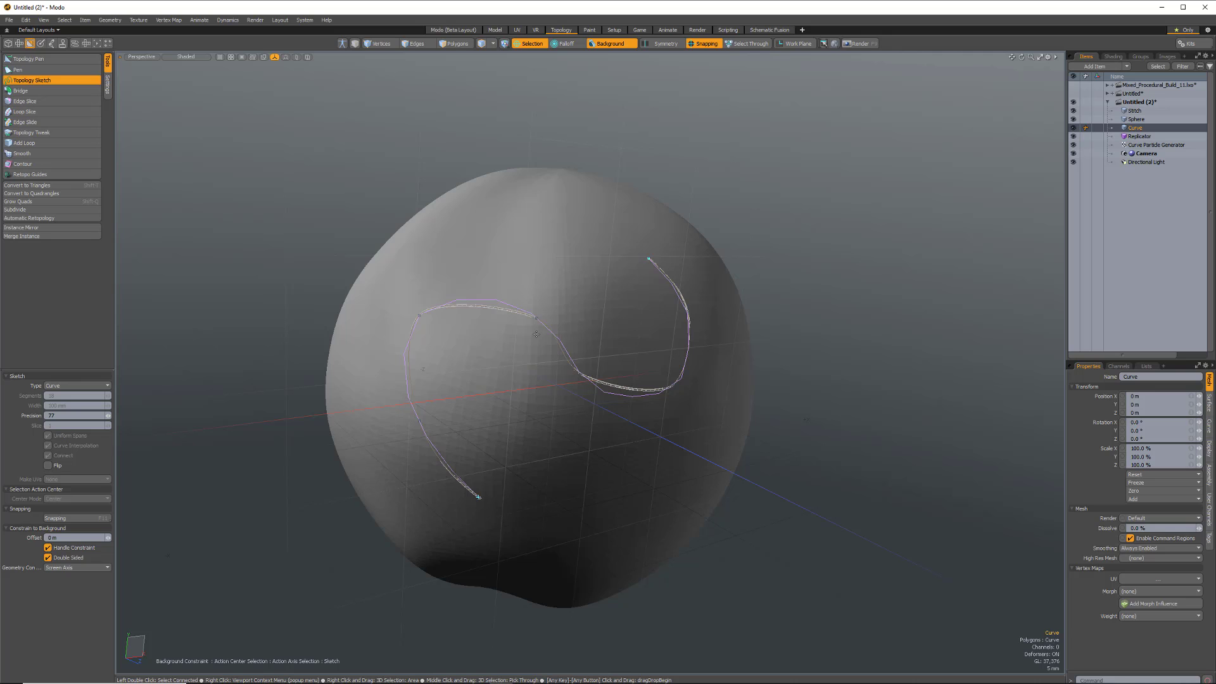
{"action": "mouse_move", "coordinate": [732, 390]}
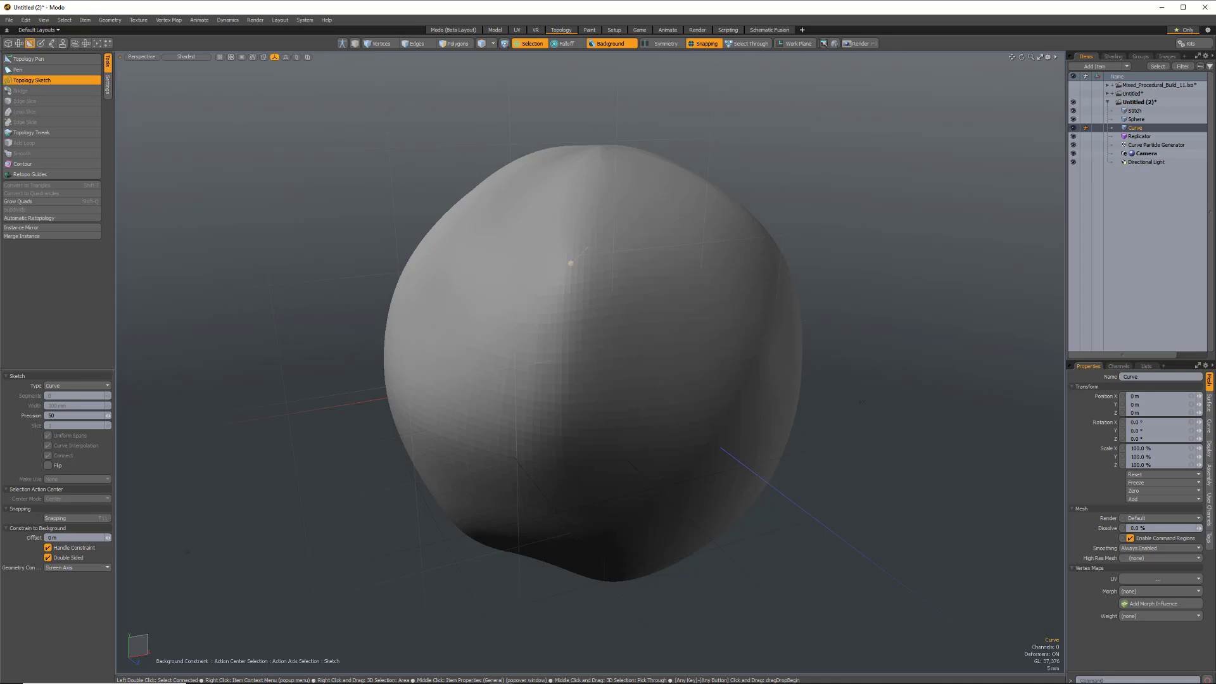
{"action": "left_click_drag", "start_coordinate": [570, 261], "coordinate": [672, 351]}
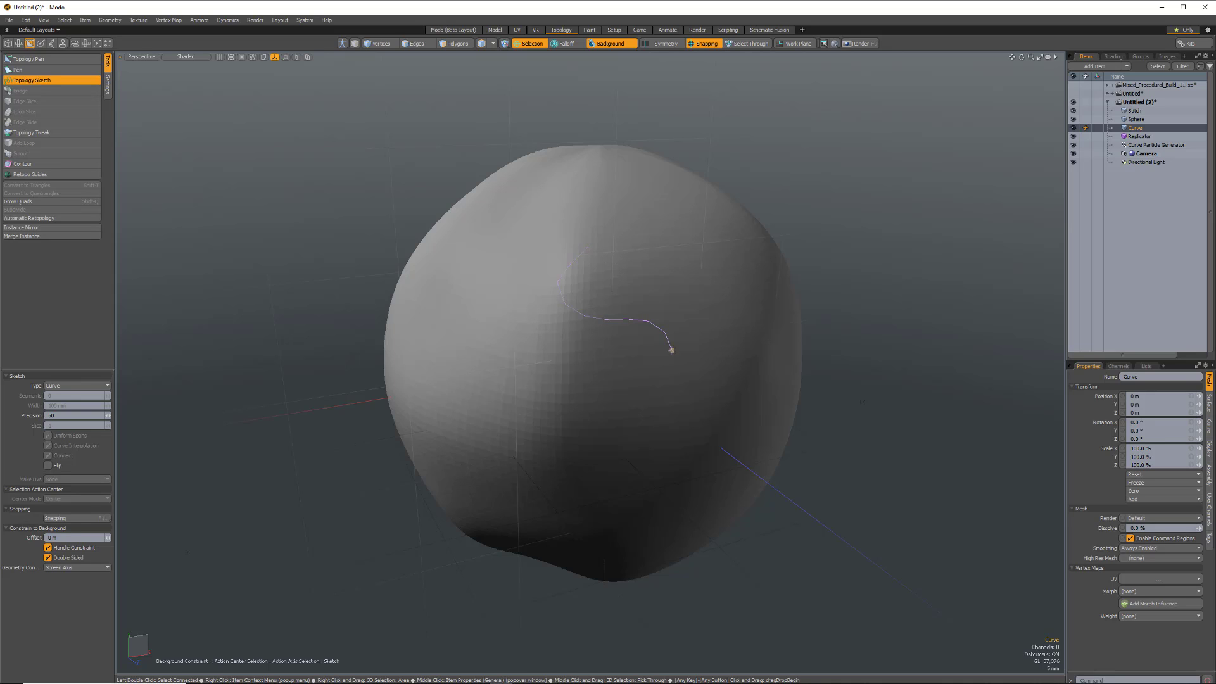
{"action": "left_click_drag", "start_coordinate": [669, 350], "coordinate": [500, 460]}
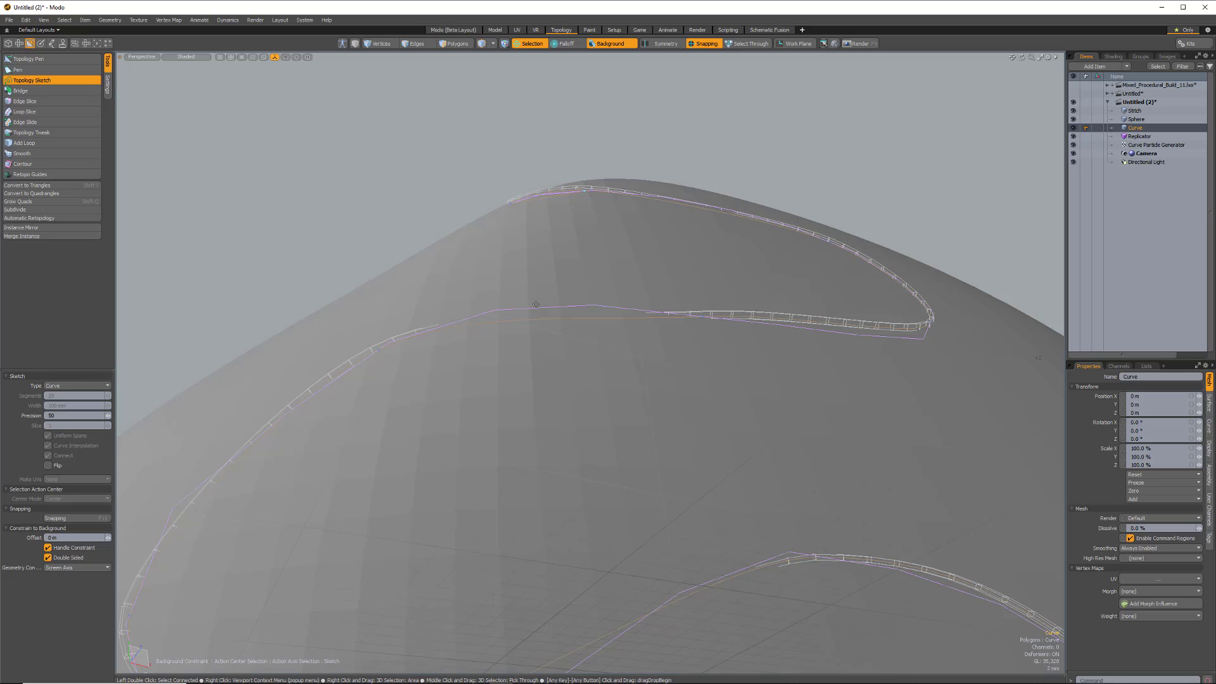
{"action": "mouse_move", "coordinate": [561, 327]}
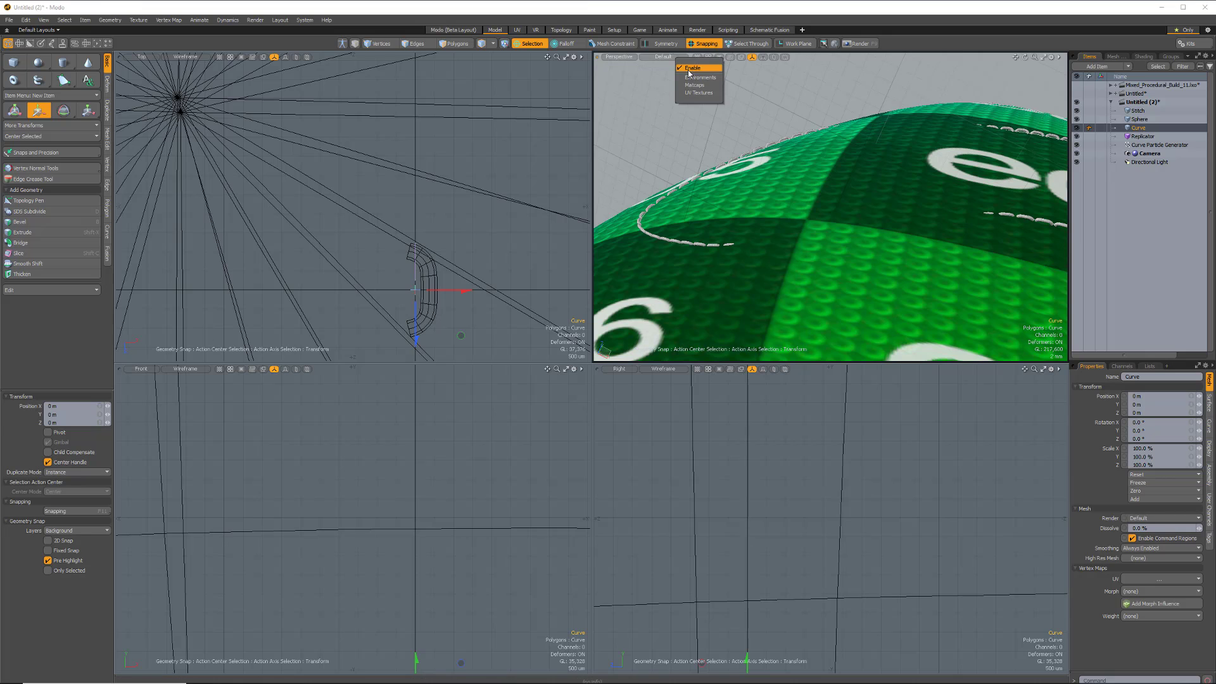
- Disable texture display in the perspective viewport of the Model layout
{"action": "left_click", "coordinate": [692, 69]}
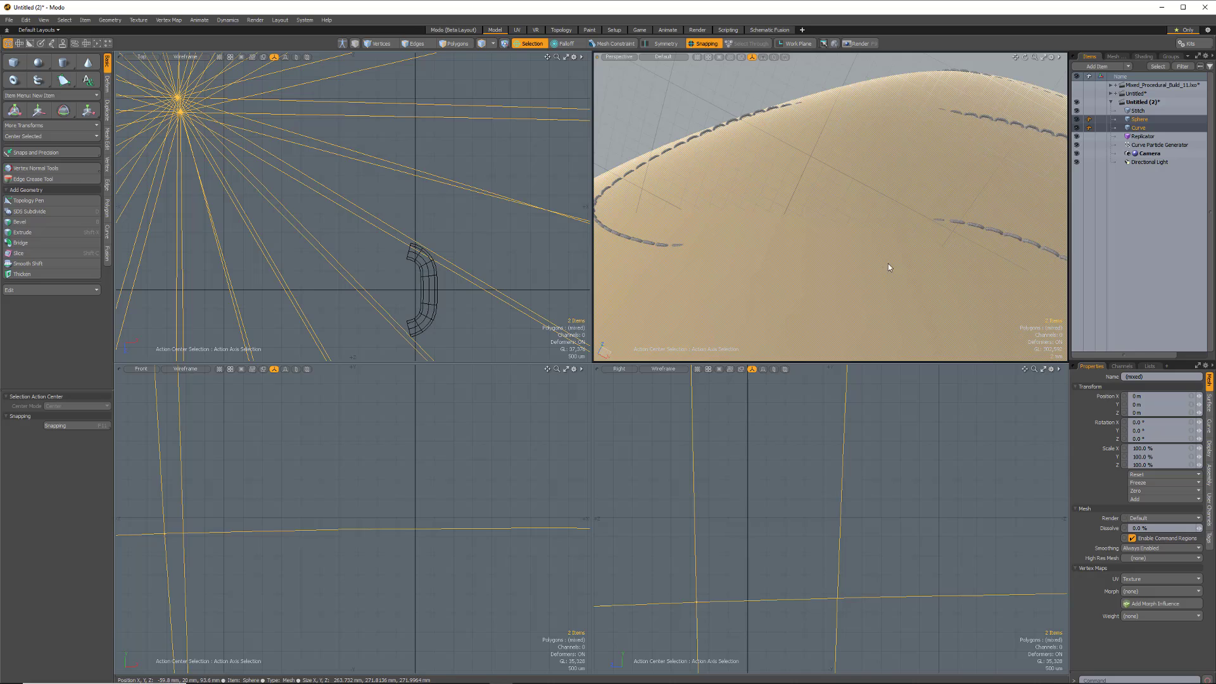
- Select an end vertex of the sketched Curve and move it to reshape the stitch path
{"action": "left_click", "coordinate": [1140, 126]}
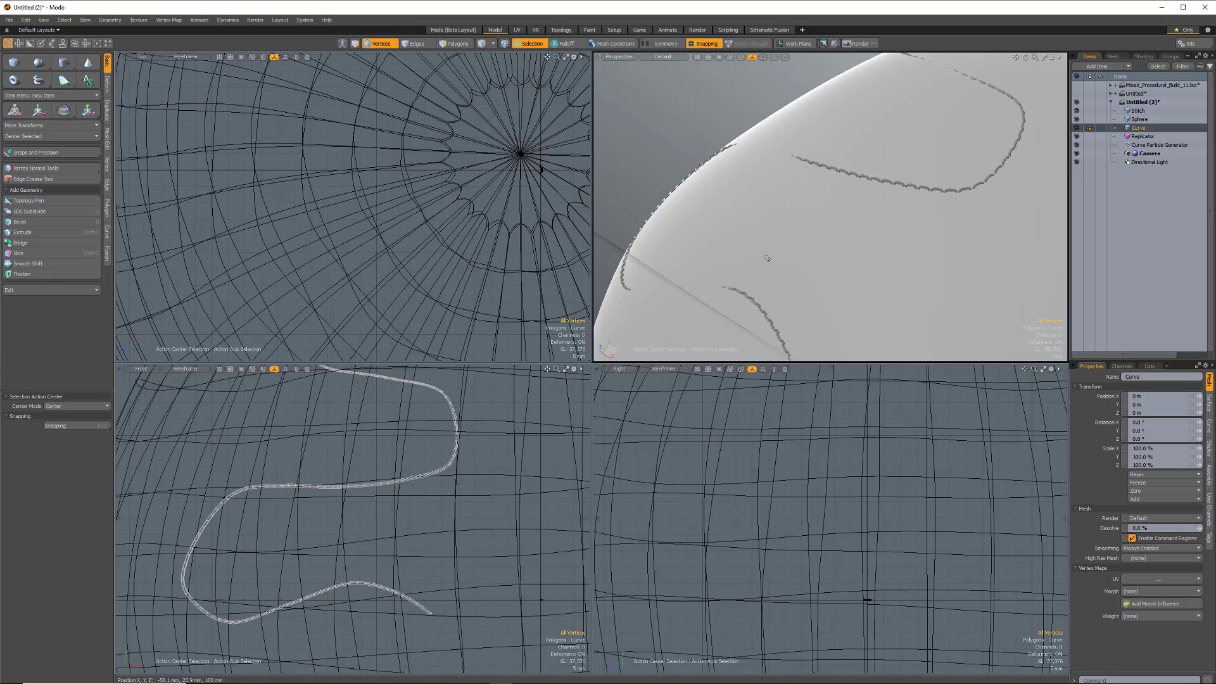
{"action": "left_click_drag", "start_coordinate": [768, 258], "coordinate": [873, 196]}
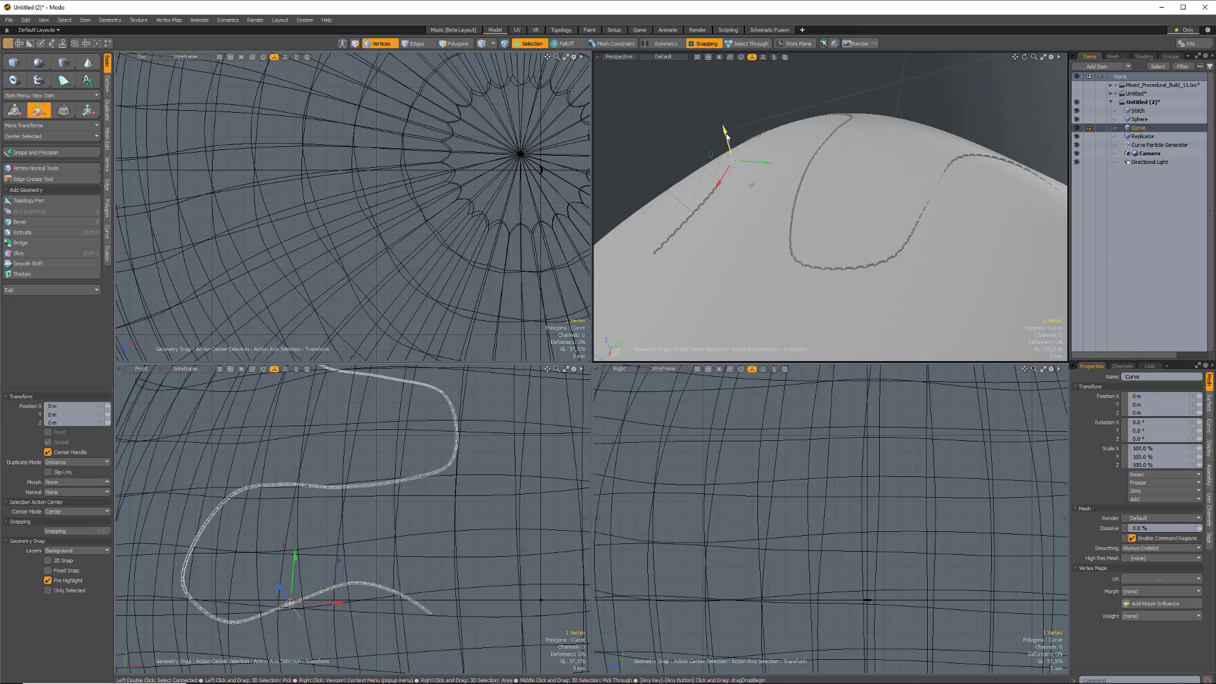
{"action": "left_click_drag", "start_coordinate": [725, 135], "coordinate": [730, 151]}
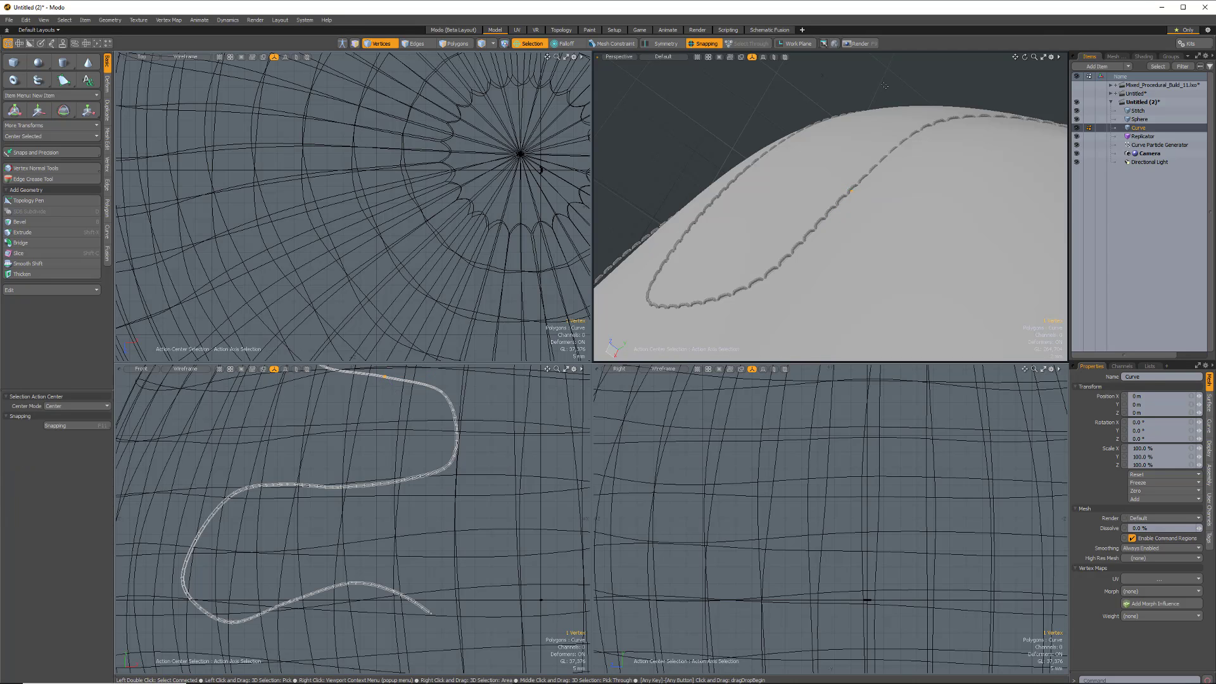
{"action": "mouse_move", "coordinate": [904, 167]}
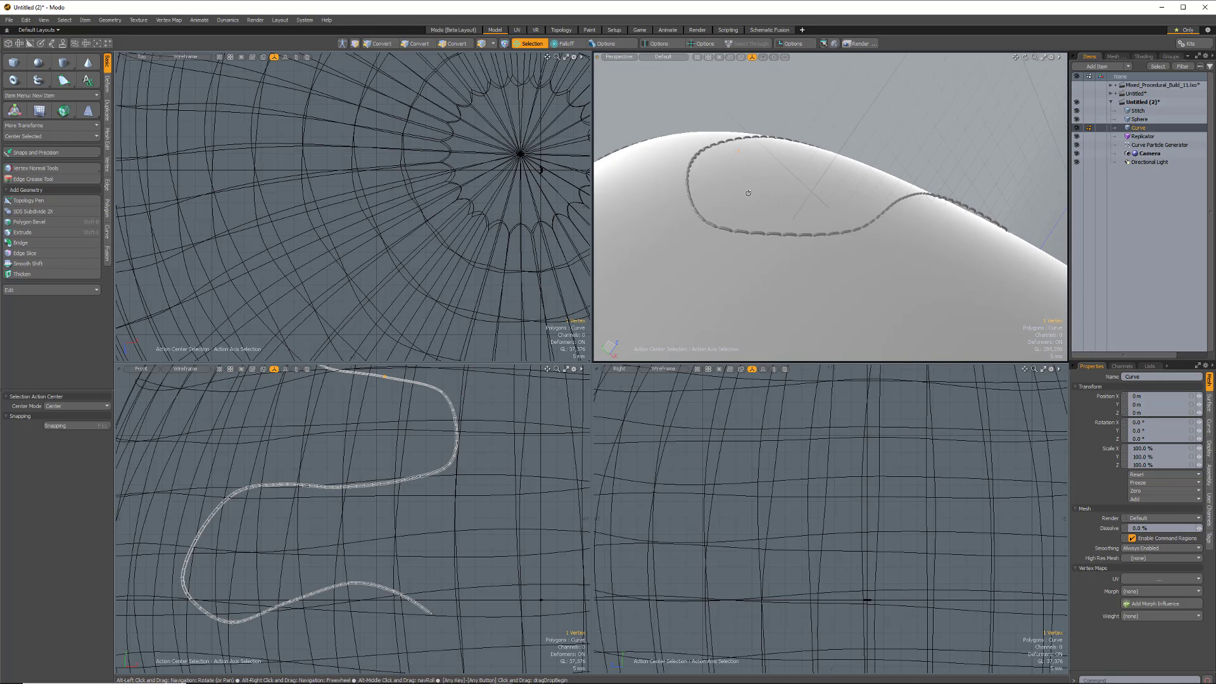
- Select the Curve Particle Generator and browse its Alignment Mode choices toward Mesh Normal
{"action": "left_click", "coordinate": [1158, 144]}
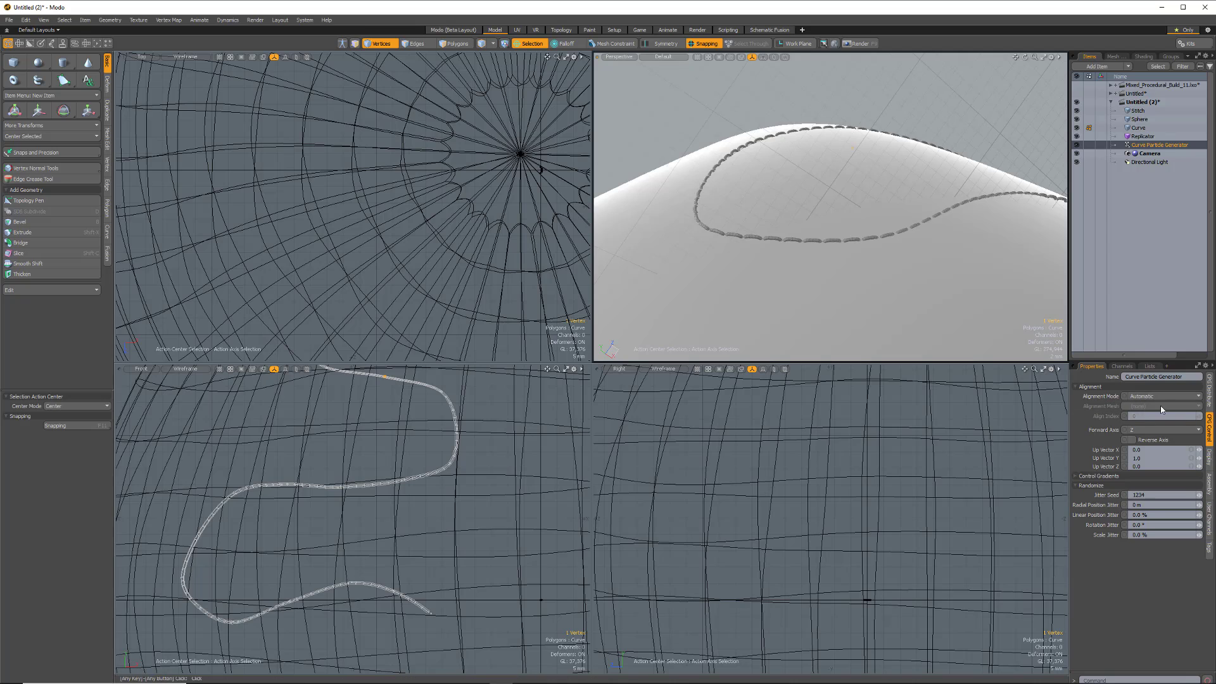
{"action": "left_click", "coordinate": [1162, 395]}
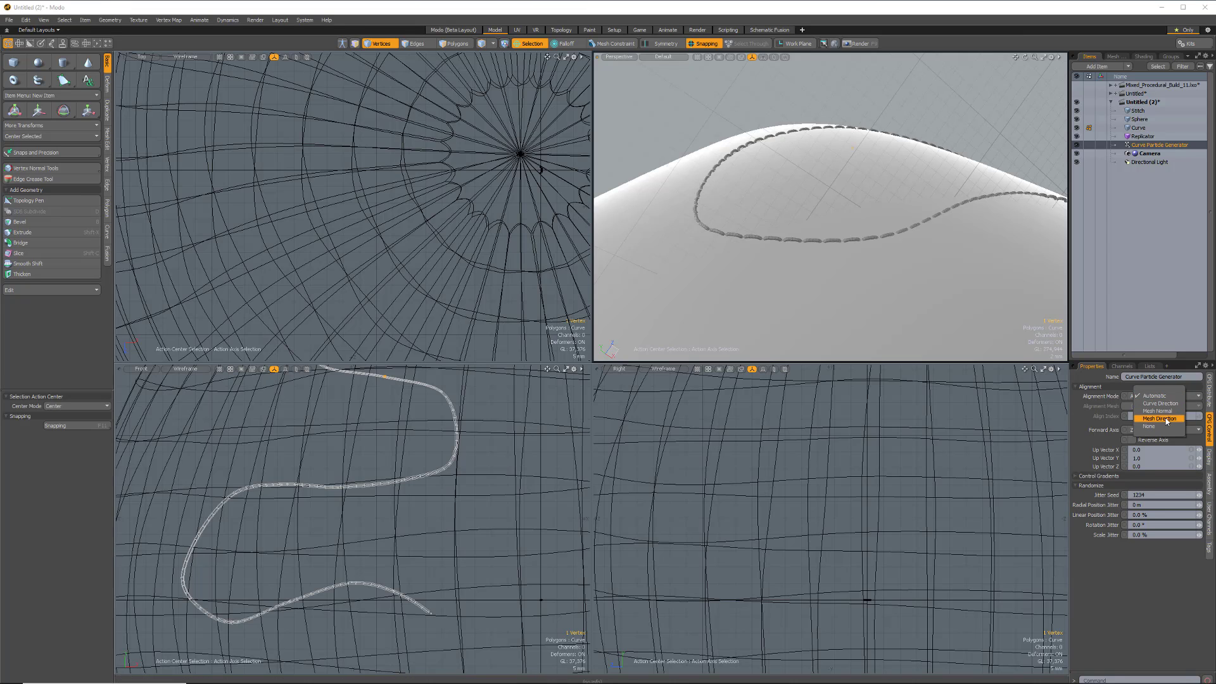
{"action": "mouse_move", "coordinate": [1159, 418]}
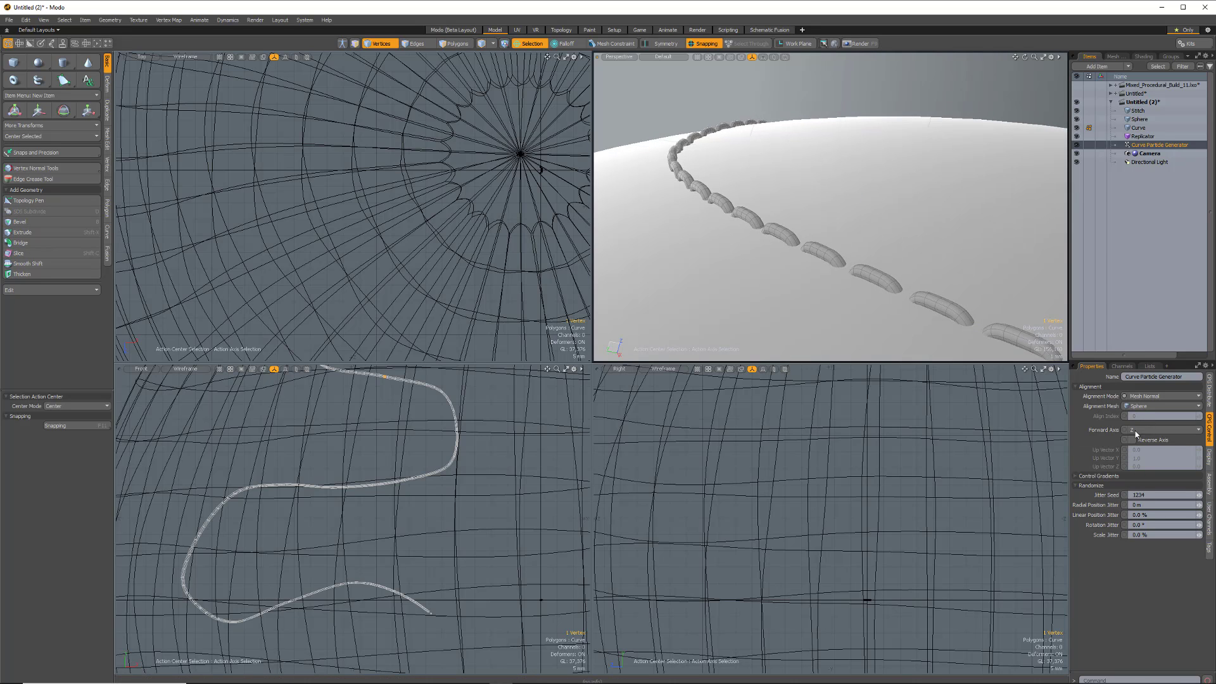
{"action": "left_click", "coordinate": [1161, 430]}
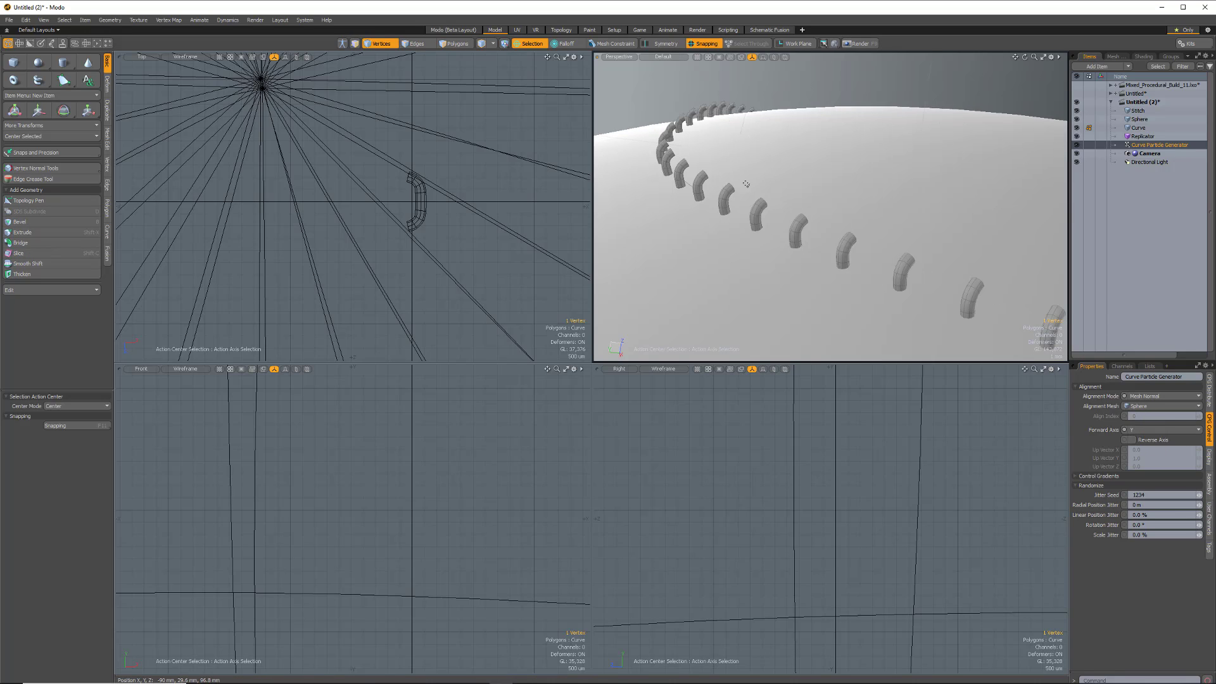
{"action": "left_click", "coordinate": [1160, 430]}
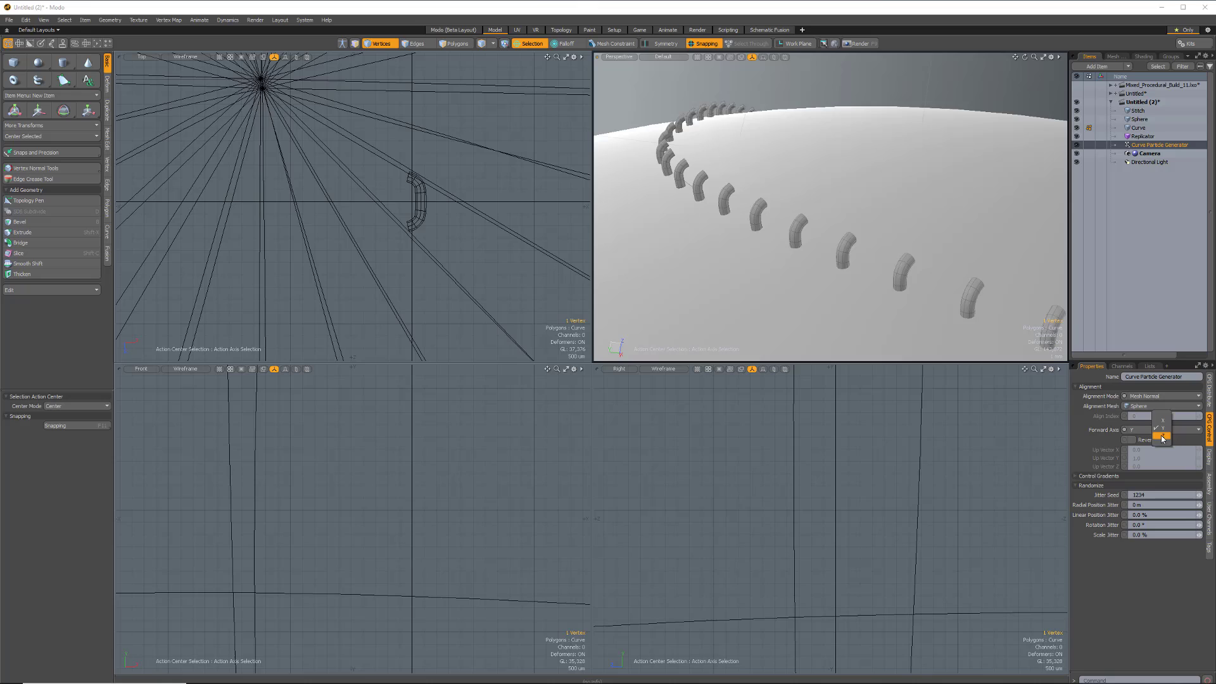
{"action": "left_click", "coordinate": [1161, 433]}
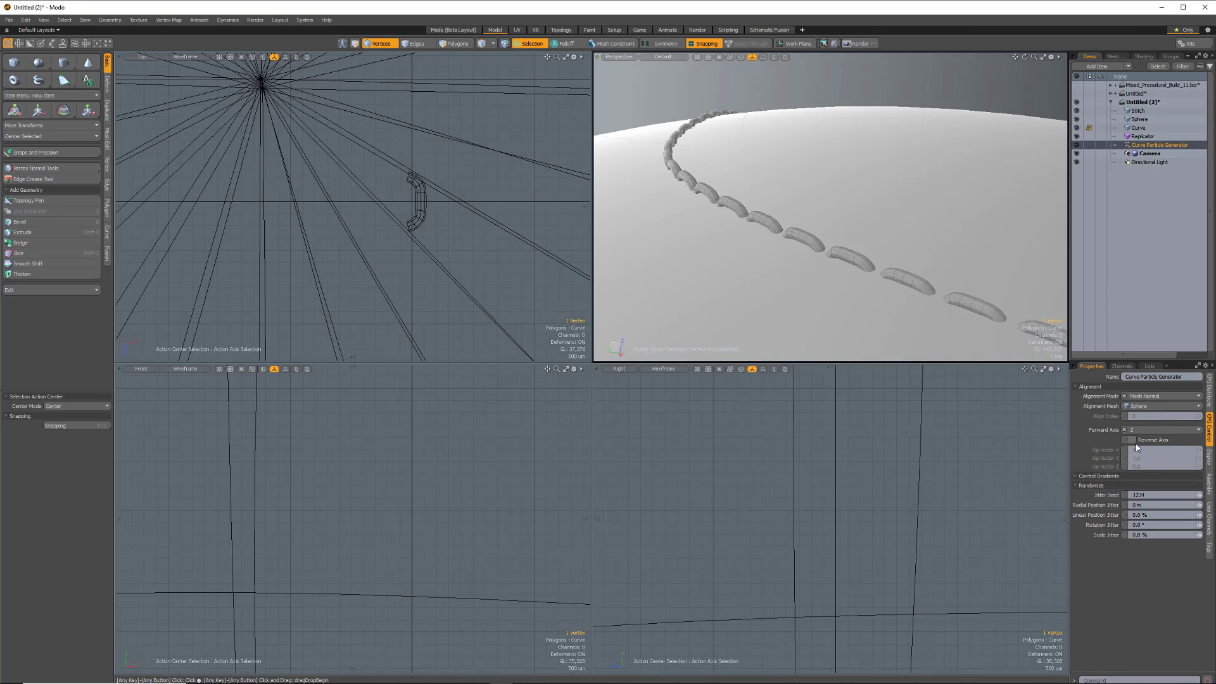
{"action": "left_click", "coordinate": [1163, 431]}
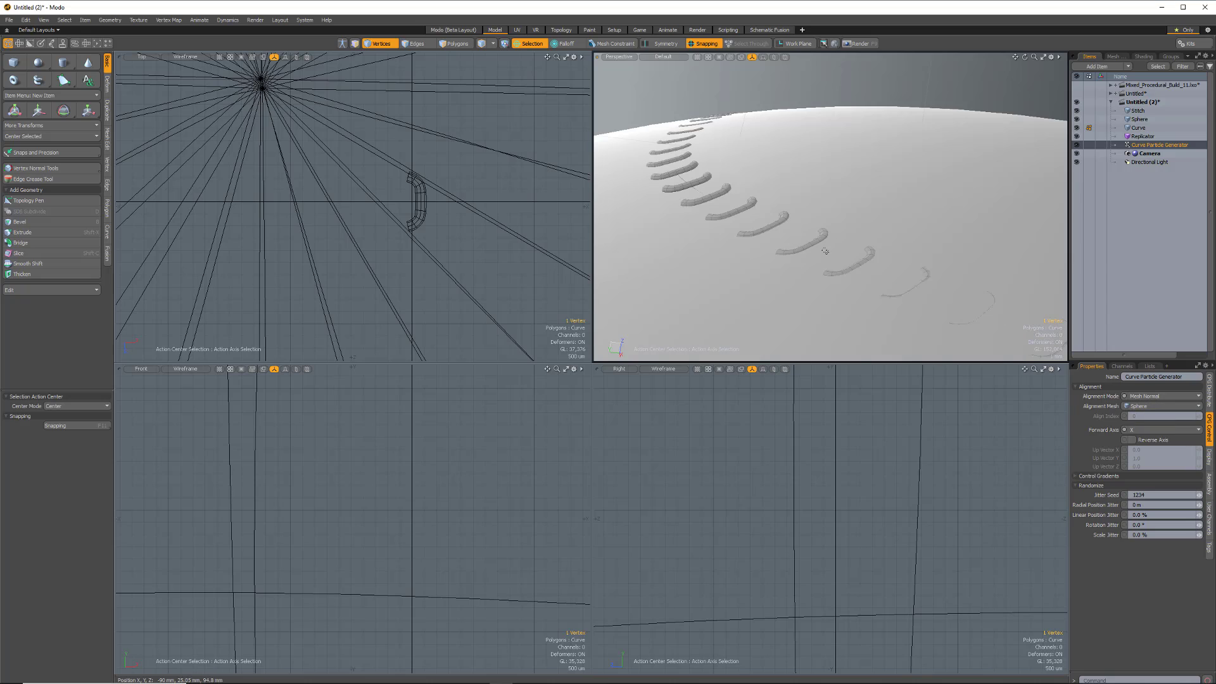
{"action": "mouse_move", "coordinate": [864, 272]}
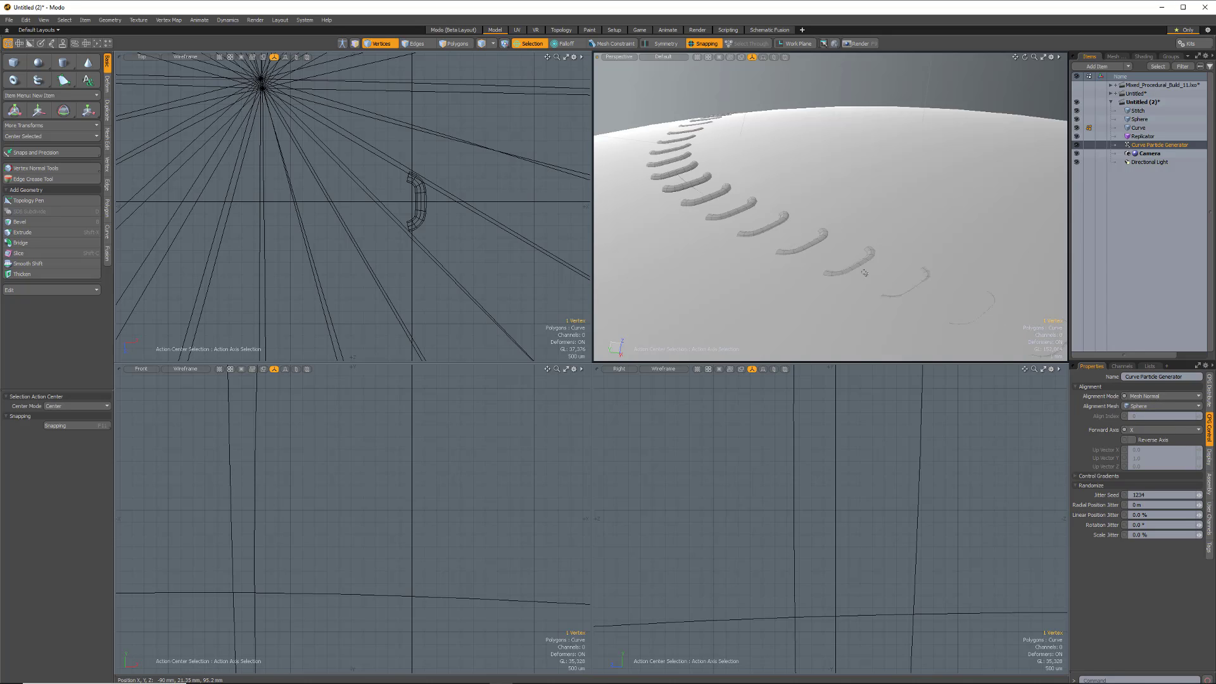
{"action": "left_click", "coordinate": [1125, 439]}
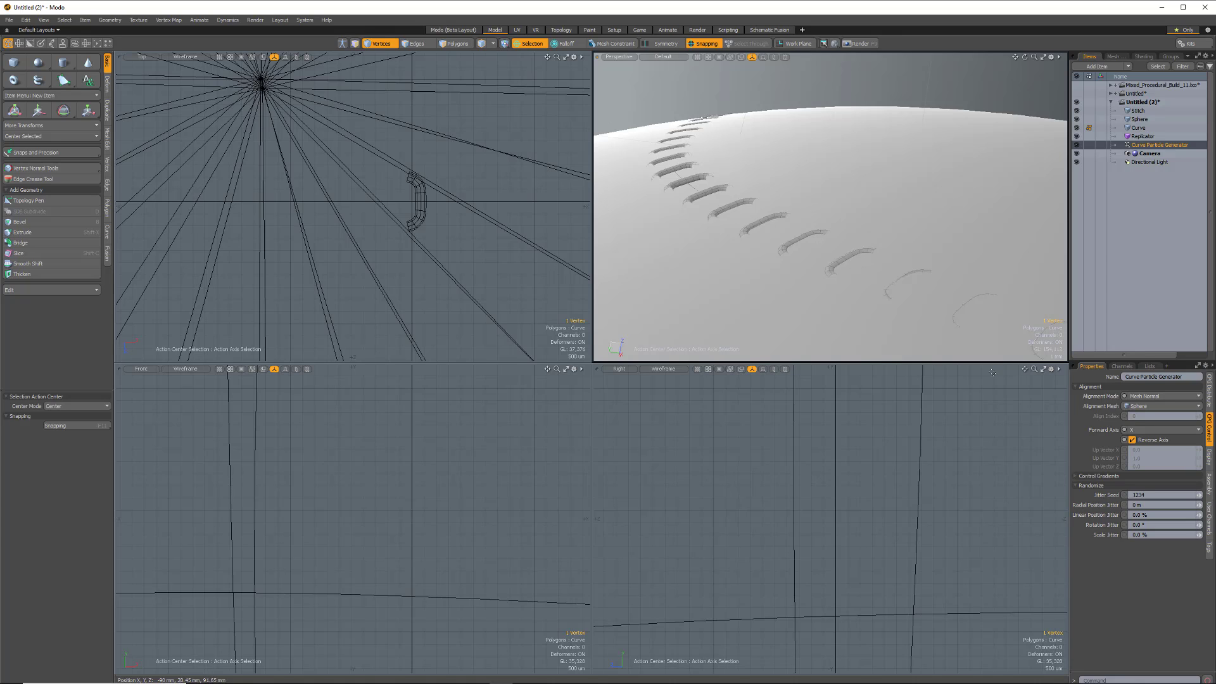
{"action": "left_click", "coordinate": [1168, 430]}
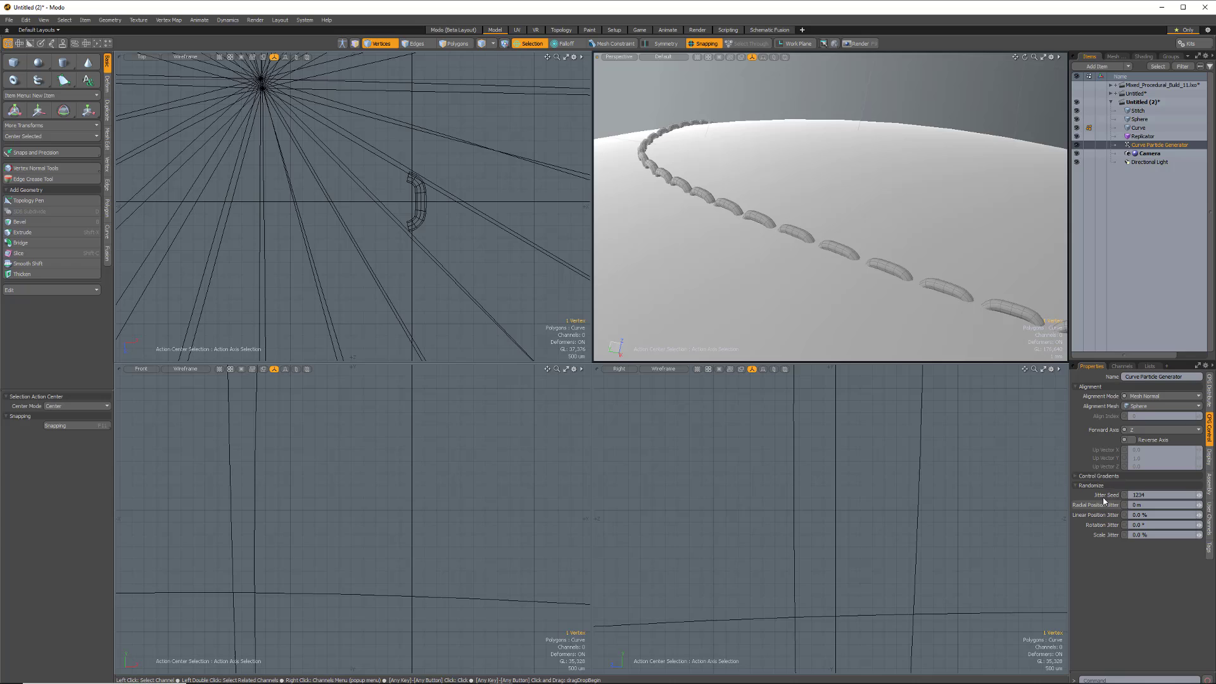
{"action": "mouse_move", "coordinate": [1097, 496]}
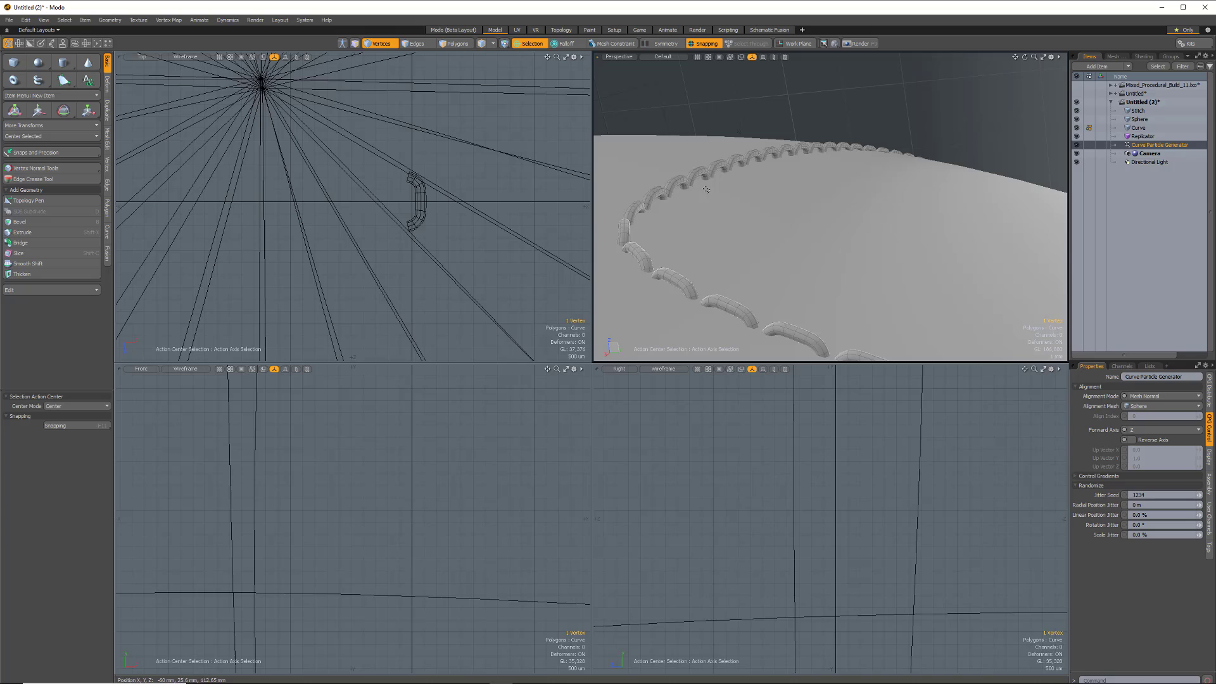
{"action": "mouse_move", "coordinate": [1137, 467]}
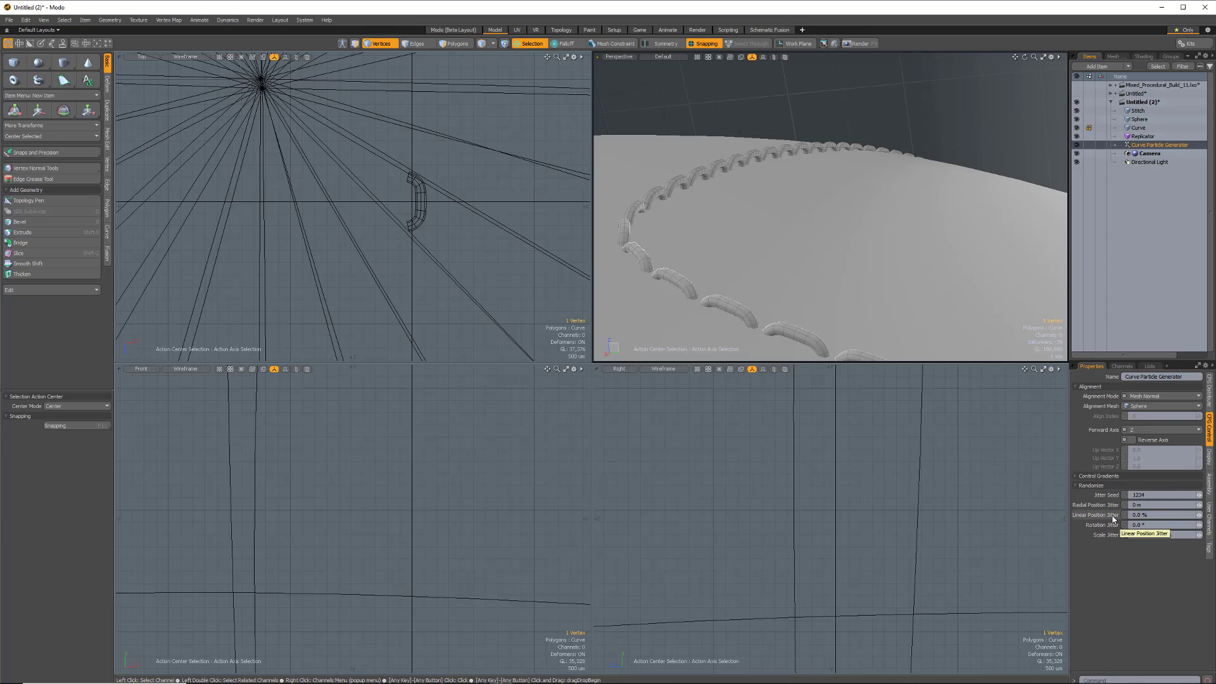
{"action": "mouse_move", "coordinate": [1138, 524]}
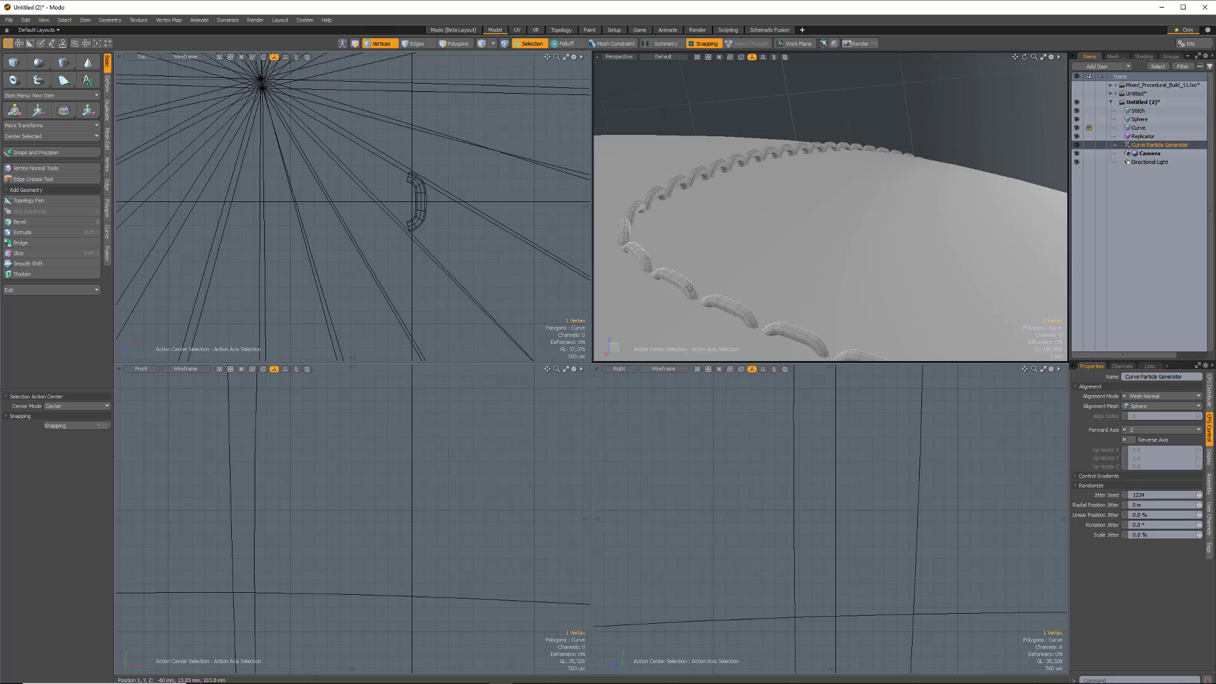
{"action": "mouse_move", "coordinate": [720, 231]}
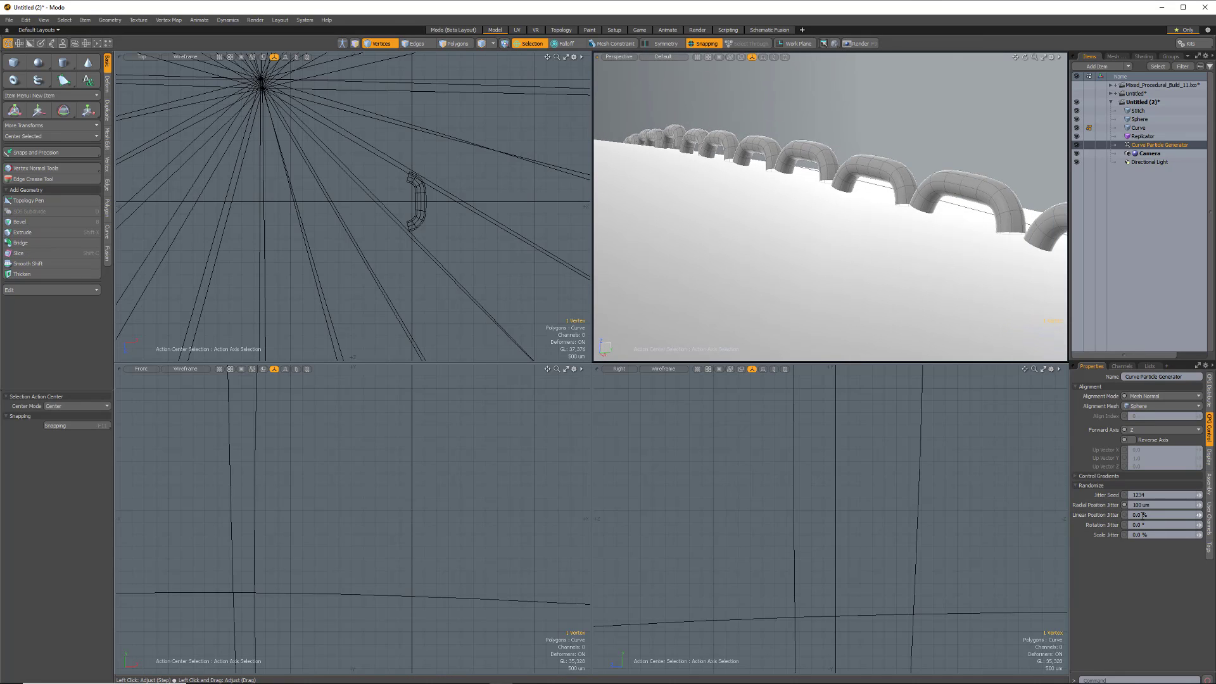
{"action": "mouse_move", "coordinate": [1153, 515]}
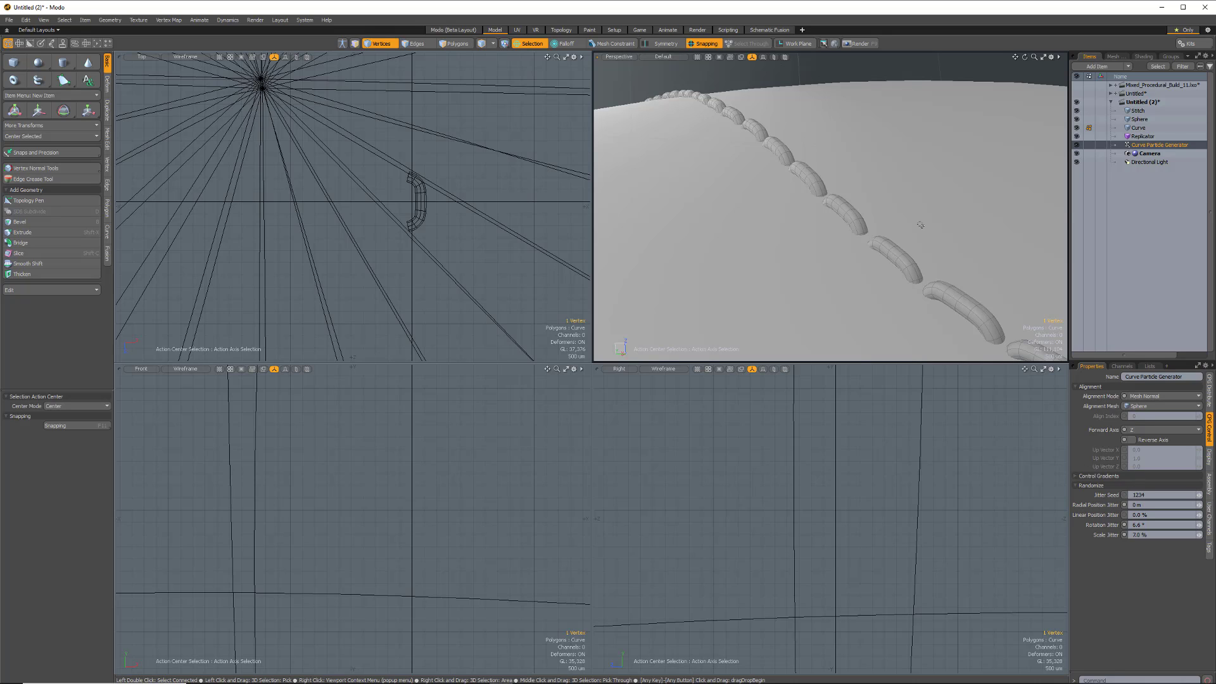
{"action": "mouse_move", "coordinate": [909, 164]}
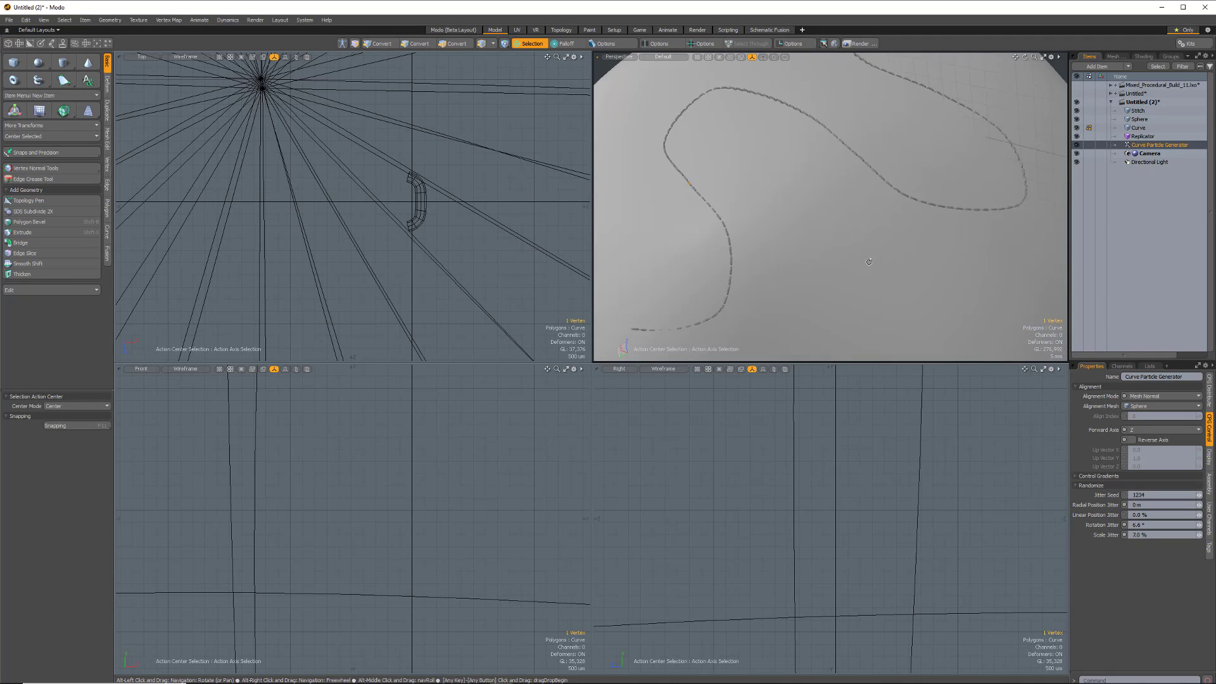
- In Polygons mode shift the Stitch off centre and mirror it across the chosen axis into a new Mesh
{"action": "left_click_drag", "start_coordinate": [868, 261], "coordinate": [972, 119]}
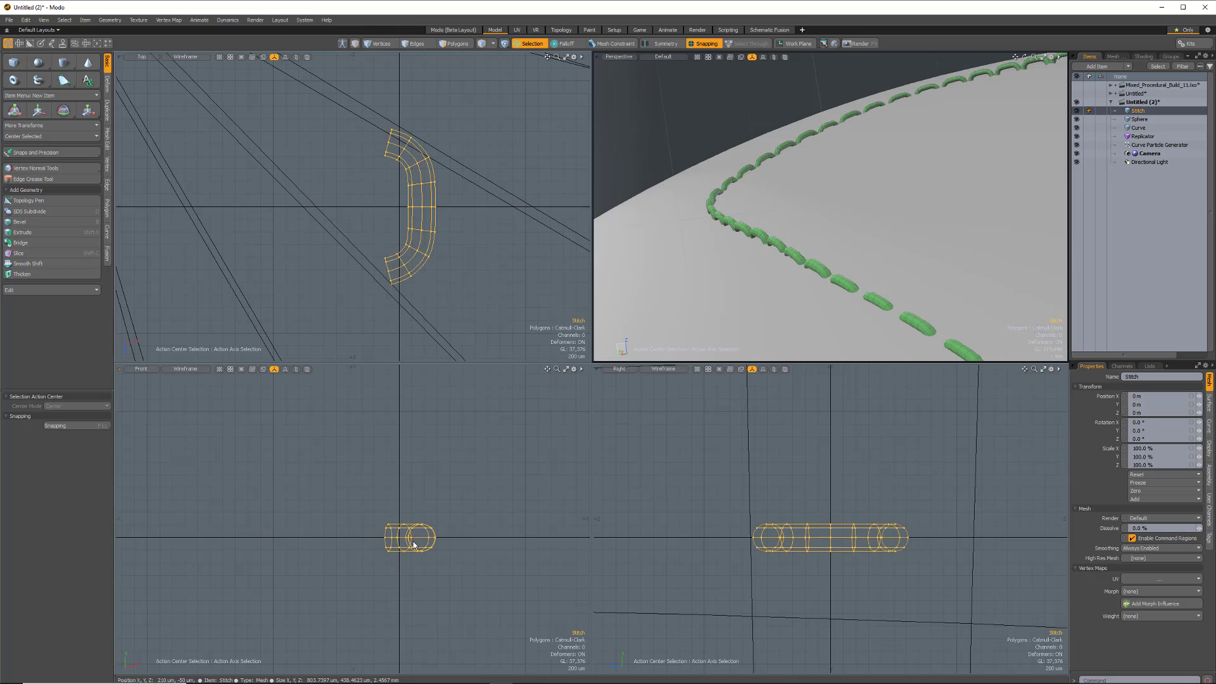
{"action": "left_click", "coordinate": [416, 43]}
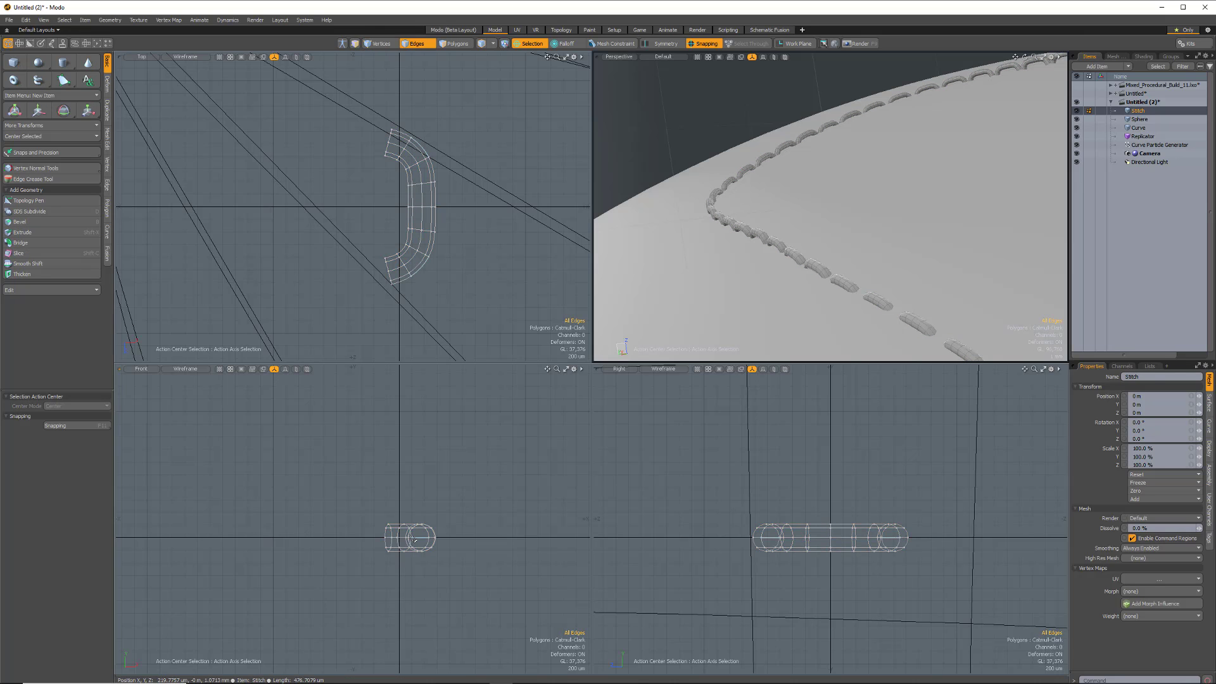
{"action": "left_click", "coordinate": [454, 43]}
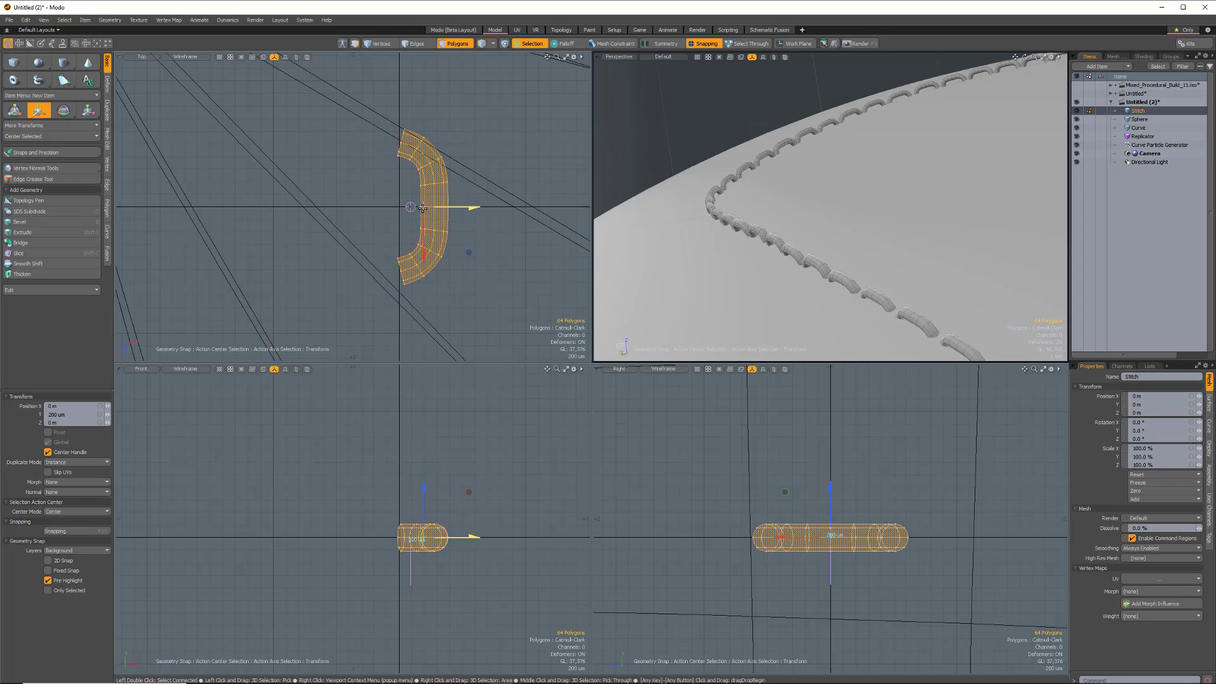
{"action": "left_click_drag", "start_coordinate": [423, 206], "coordinate": [399, 203]}
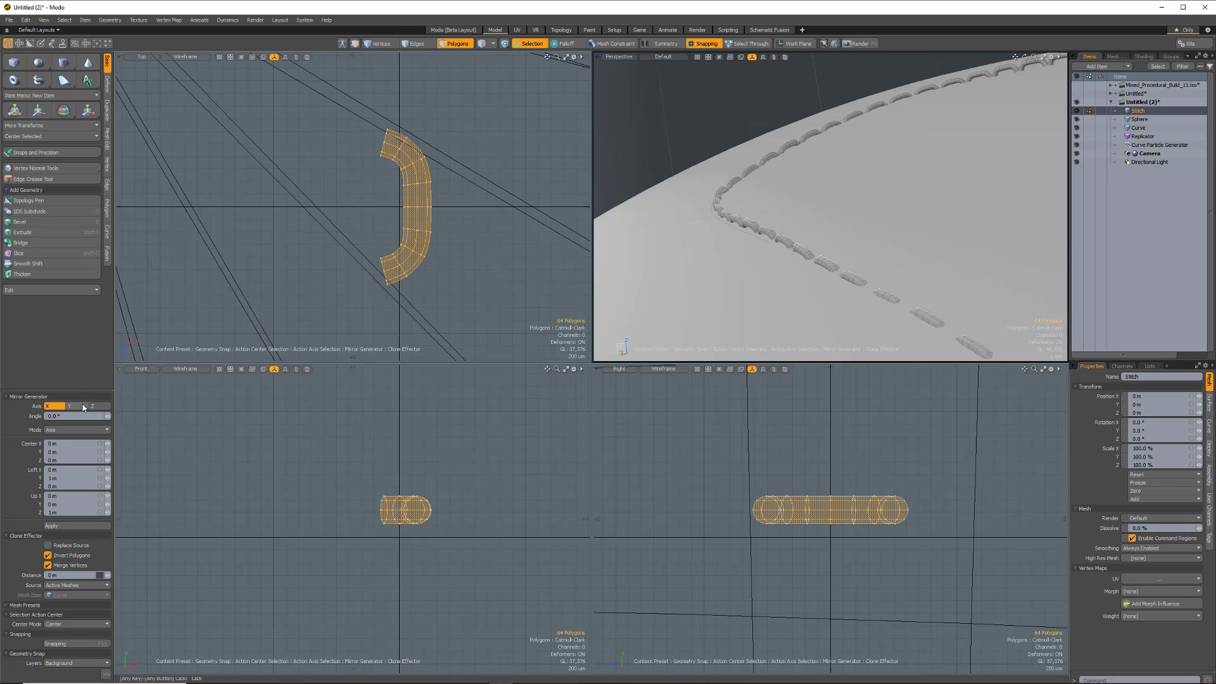
{"action": "left_click", "coordinate": [70, 406]}
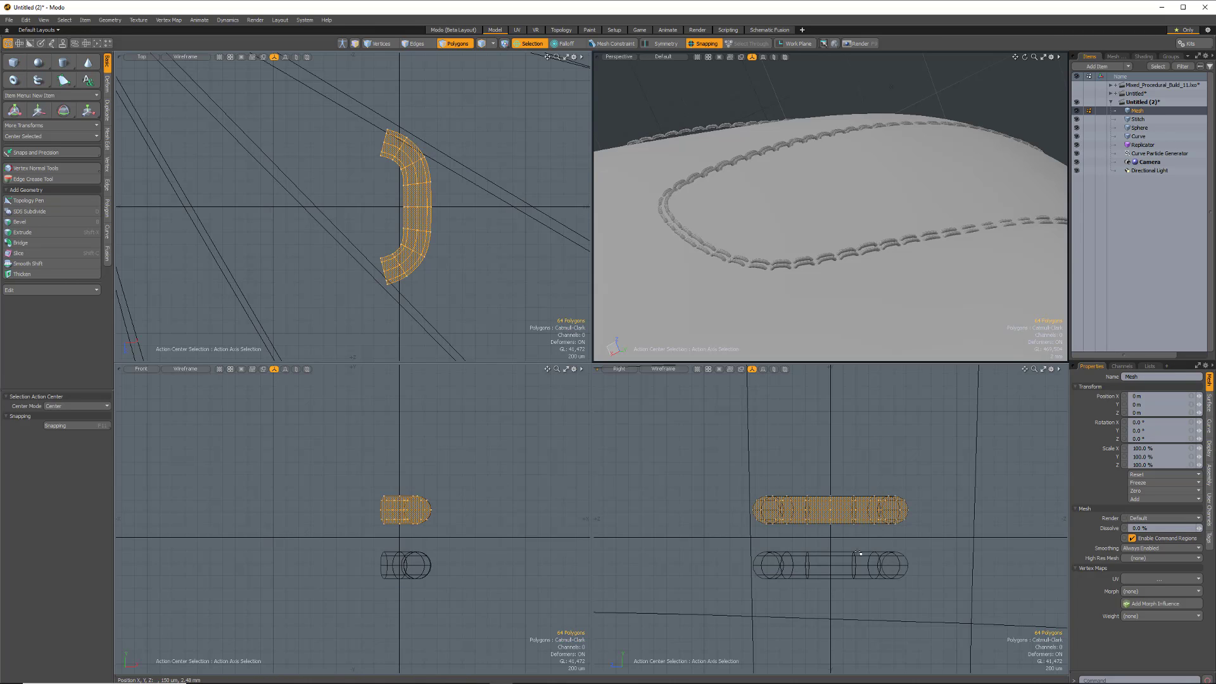
- Rotate the mirrored halves into an X and set the Replicator's Prototype to the new Mesh
{"action": "left_click", "coordinate": [51, 137]}
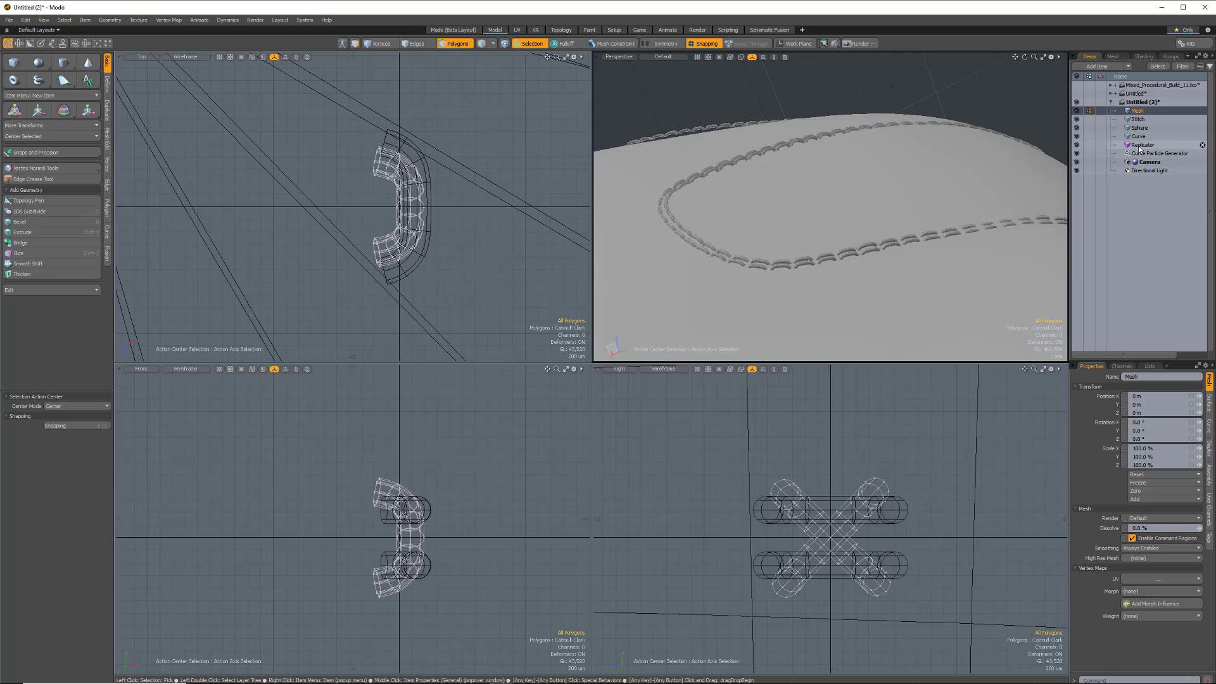
{"action": "left_click", "coordinate": [1142, 144]}
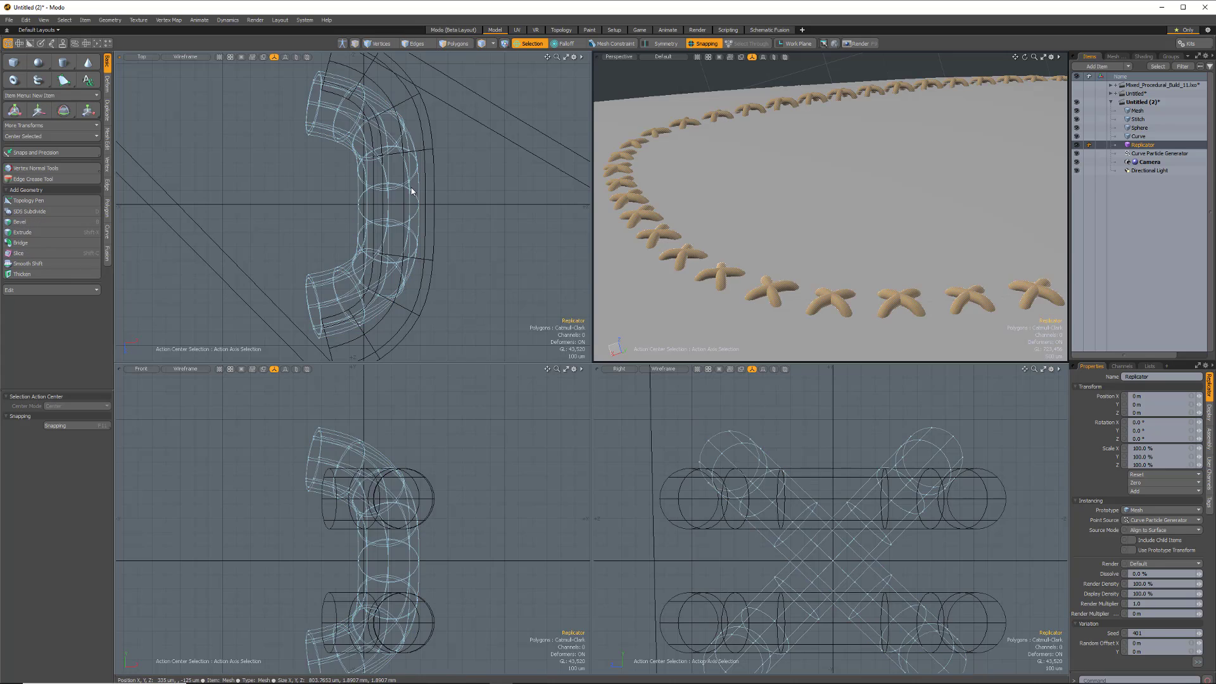
- Move one edge loop of the stitch tube sideways at the crossing so the strands begin to overlap
{"action": "left_click", "coordinate": [408, 43]}
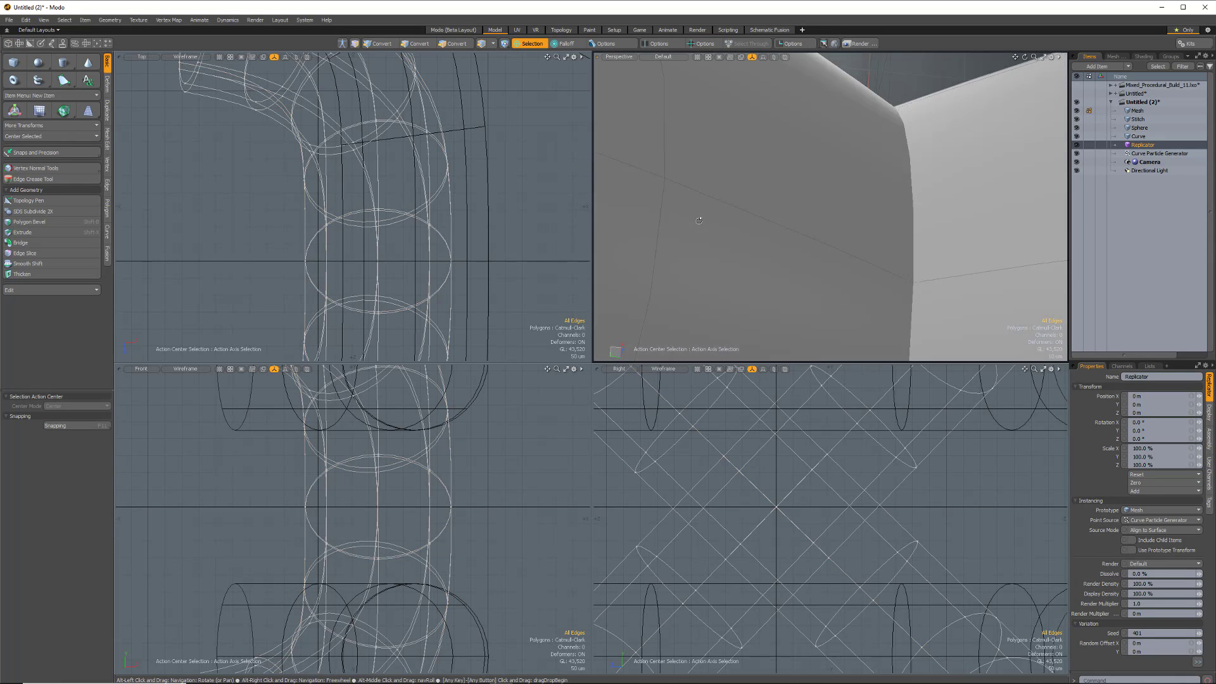
{"action": "left_click_drag", "start_coordinate": [699, 221], "coordinate": [875, 215]}
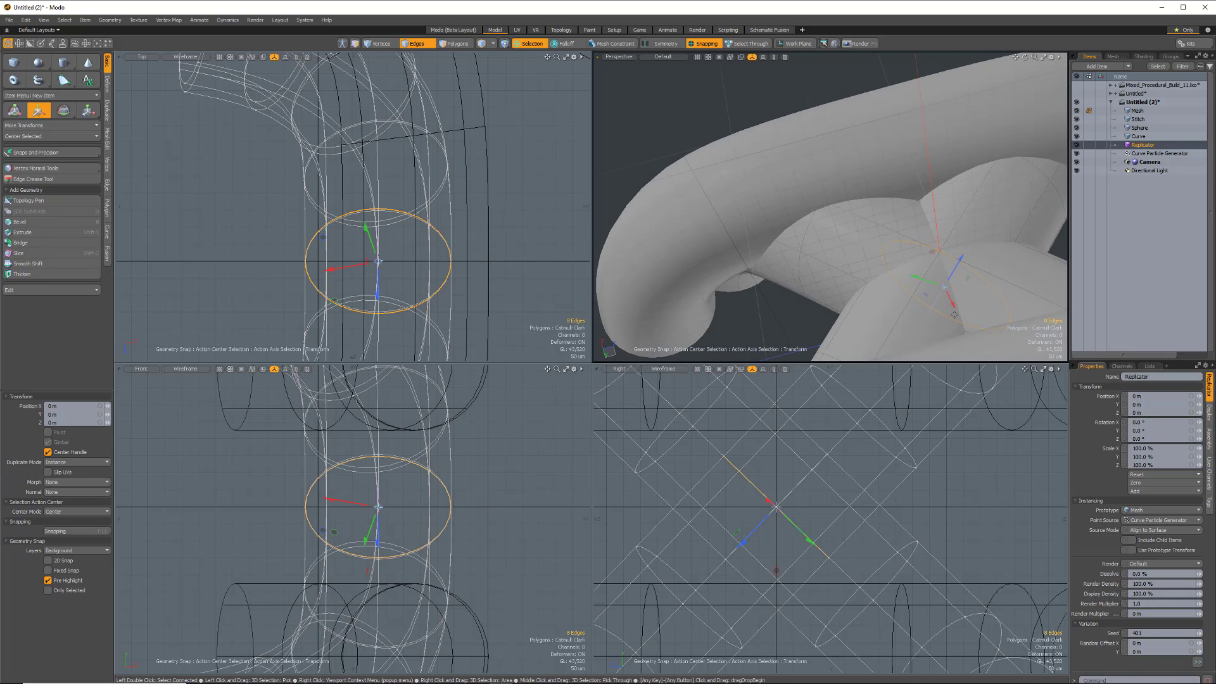
{"action": "left_click_drag", "start_coordinate": [375, 260], "coordinate": [341, 264]}
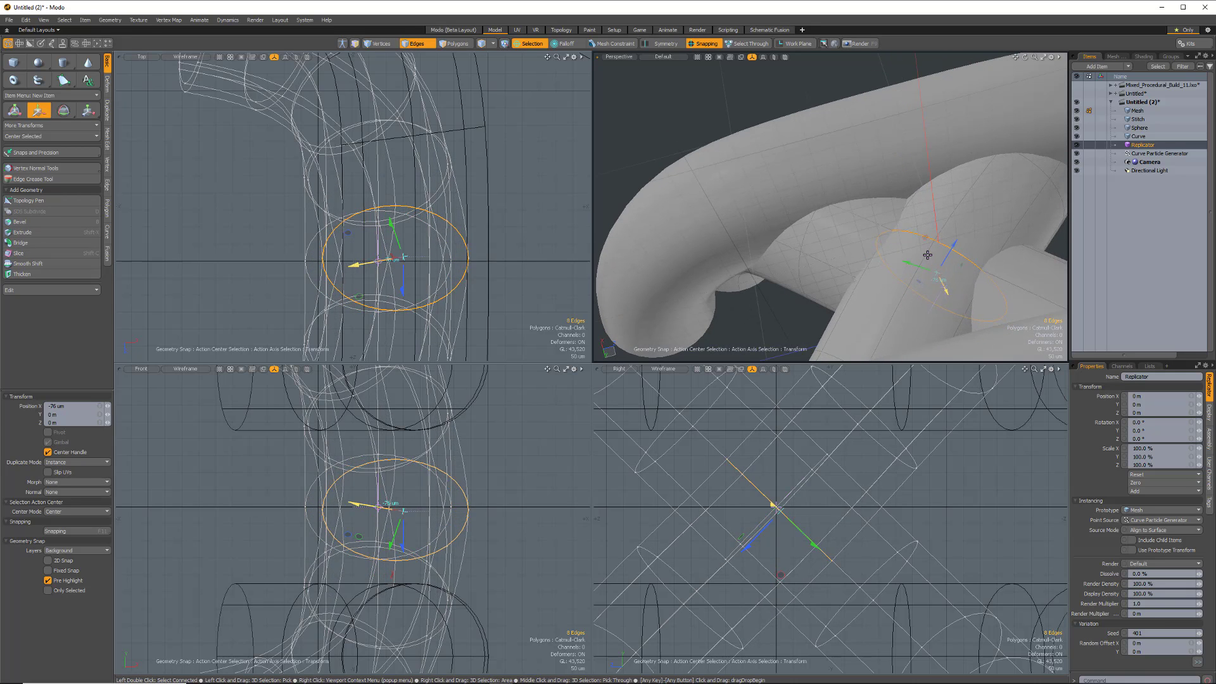